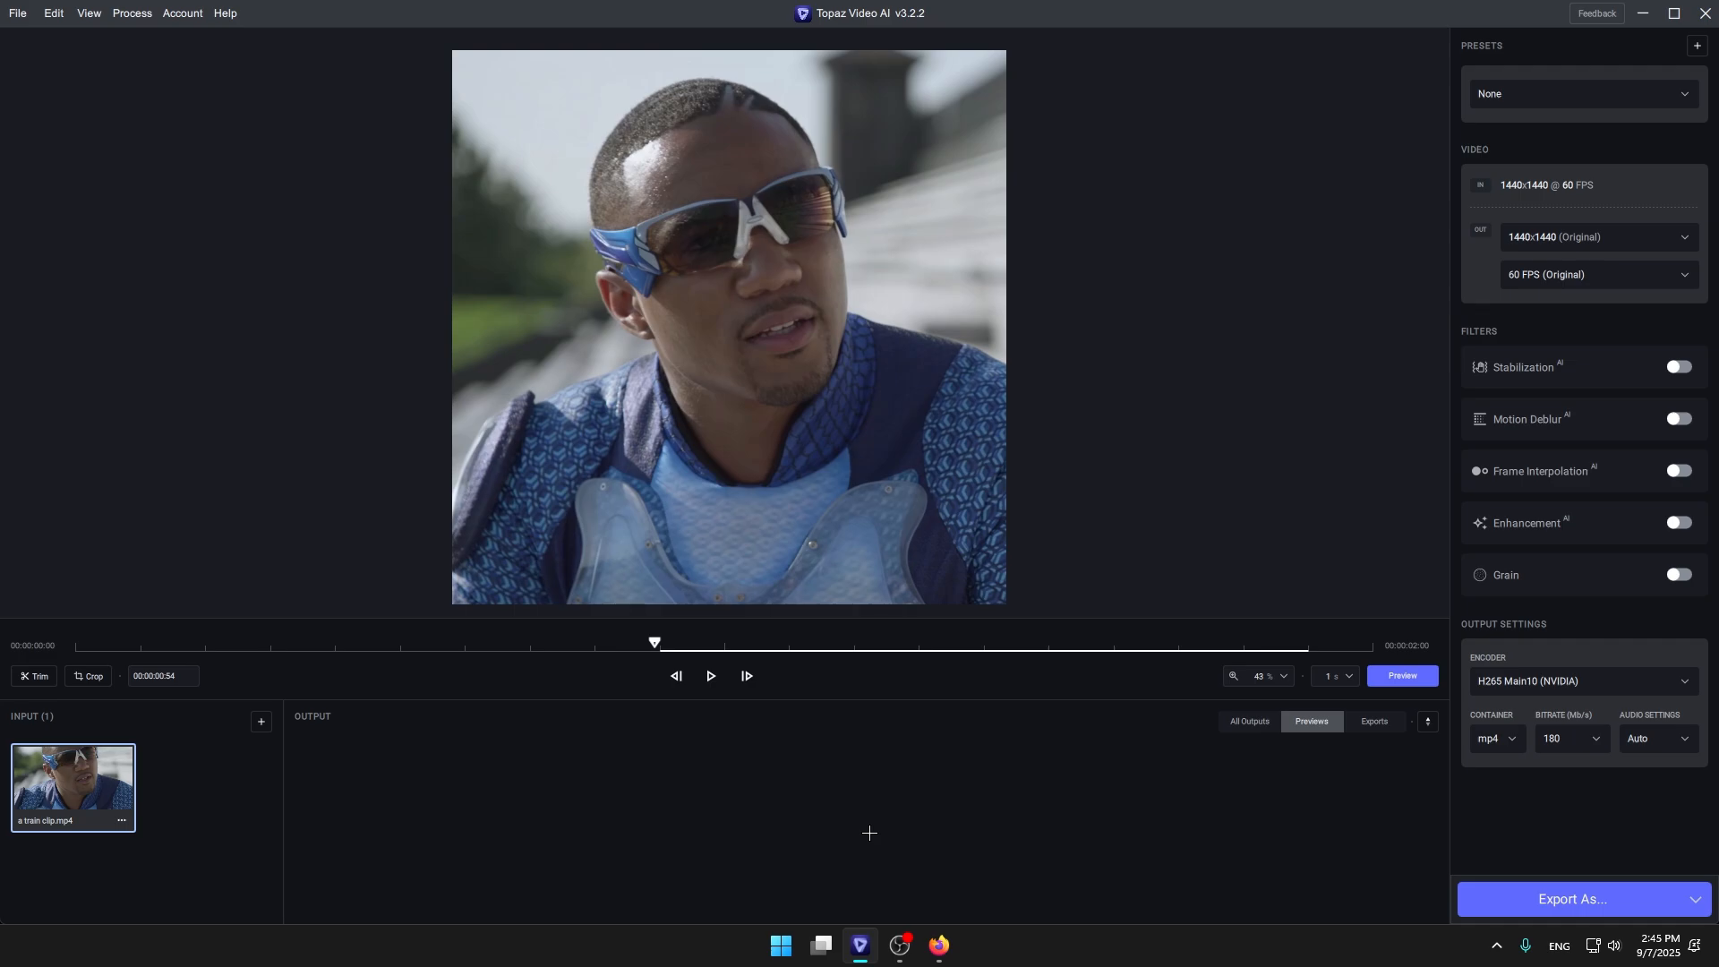
pyautogui.moveTo(1384, 362)
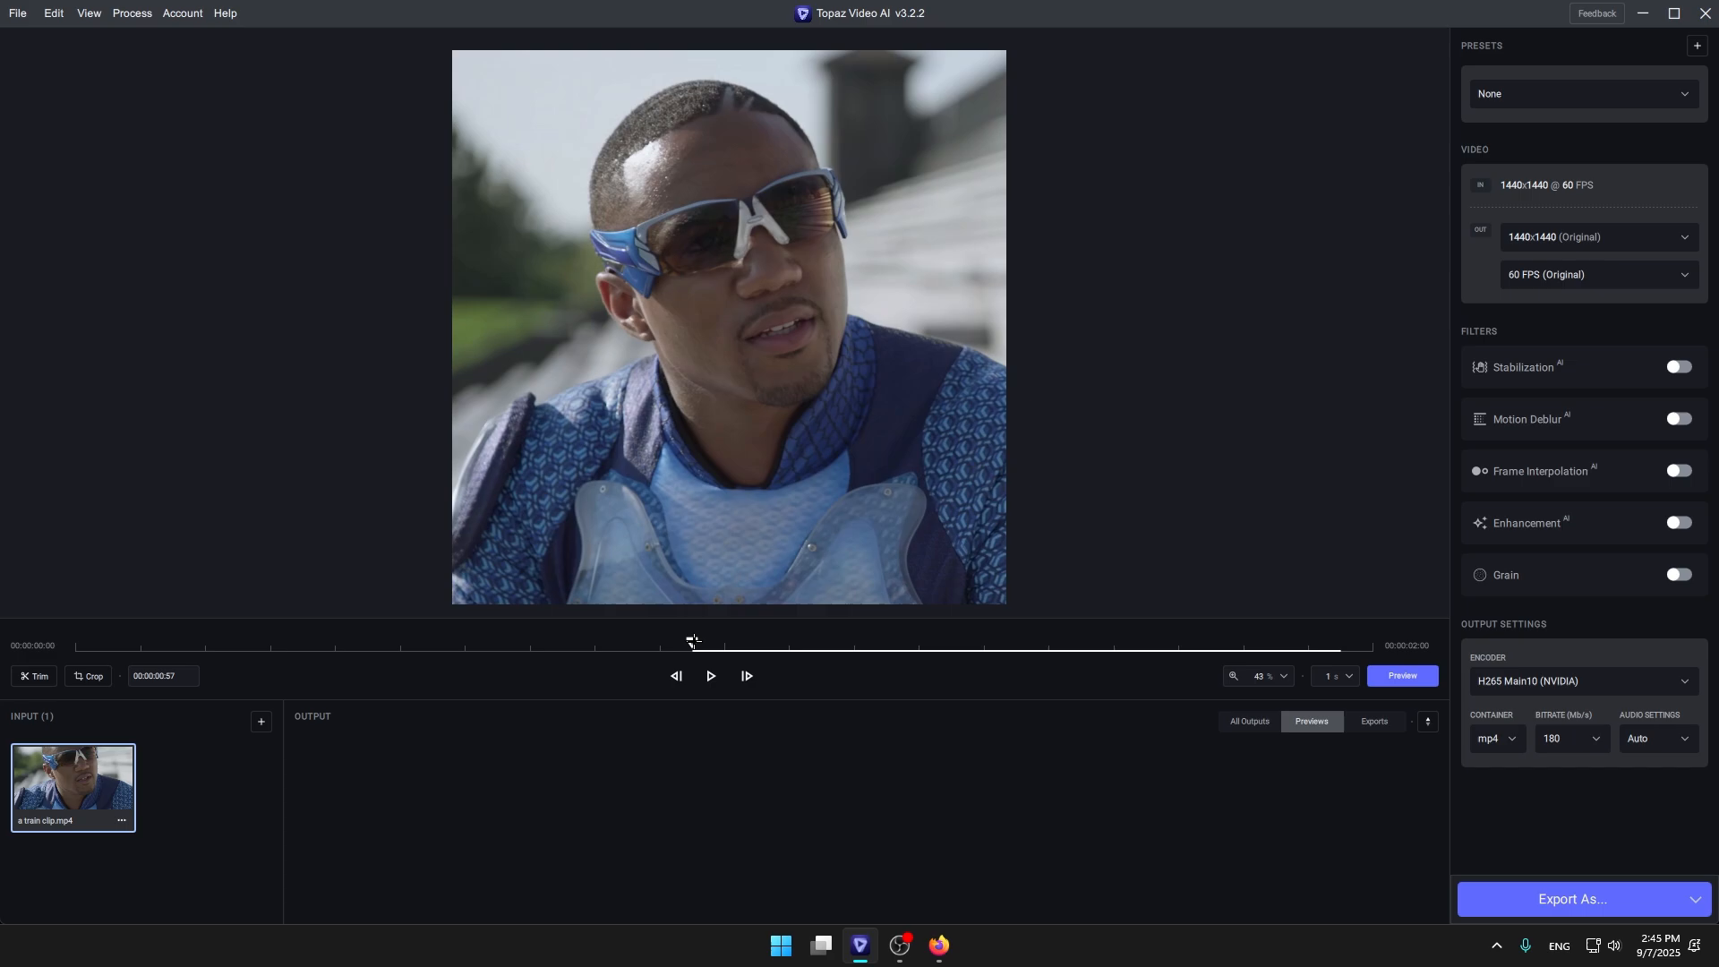
# Apply the saved custom enhancement preset and choose 4x Upscale (5760x5760) output resolution.
pyautogui.click(1579, 93)
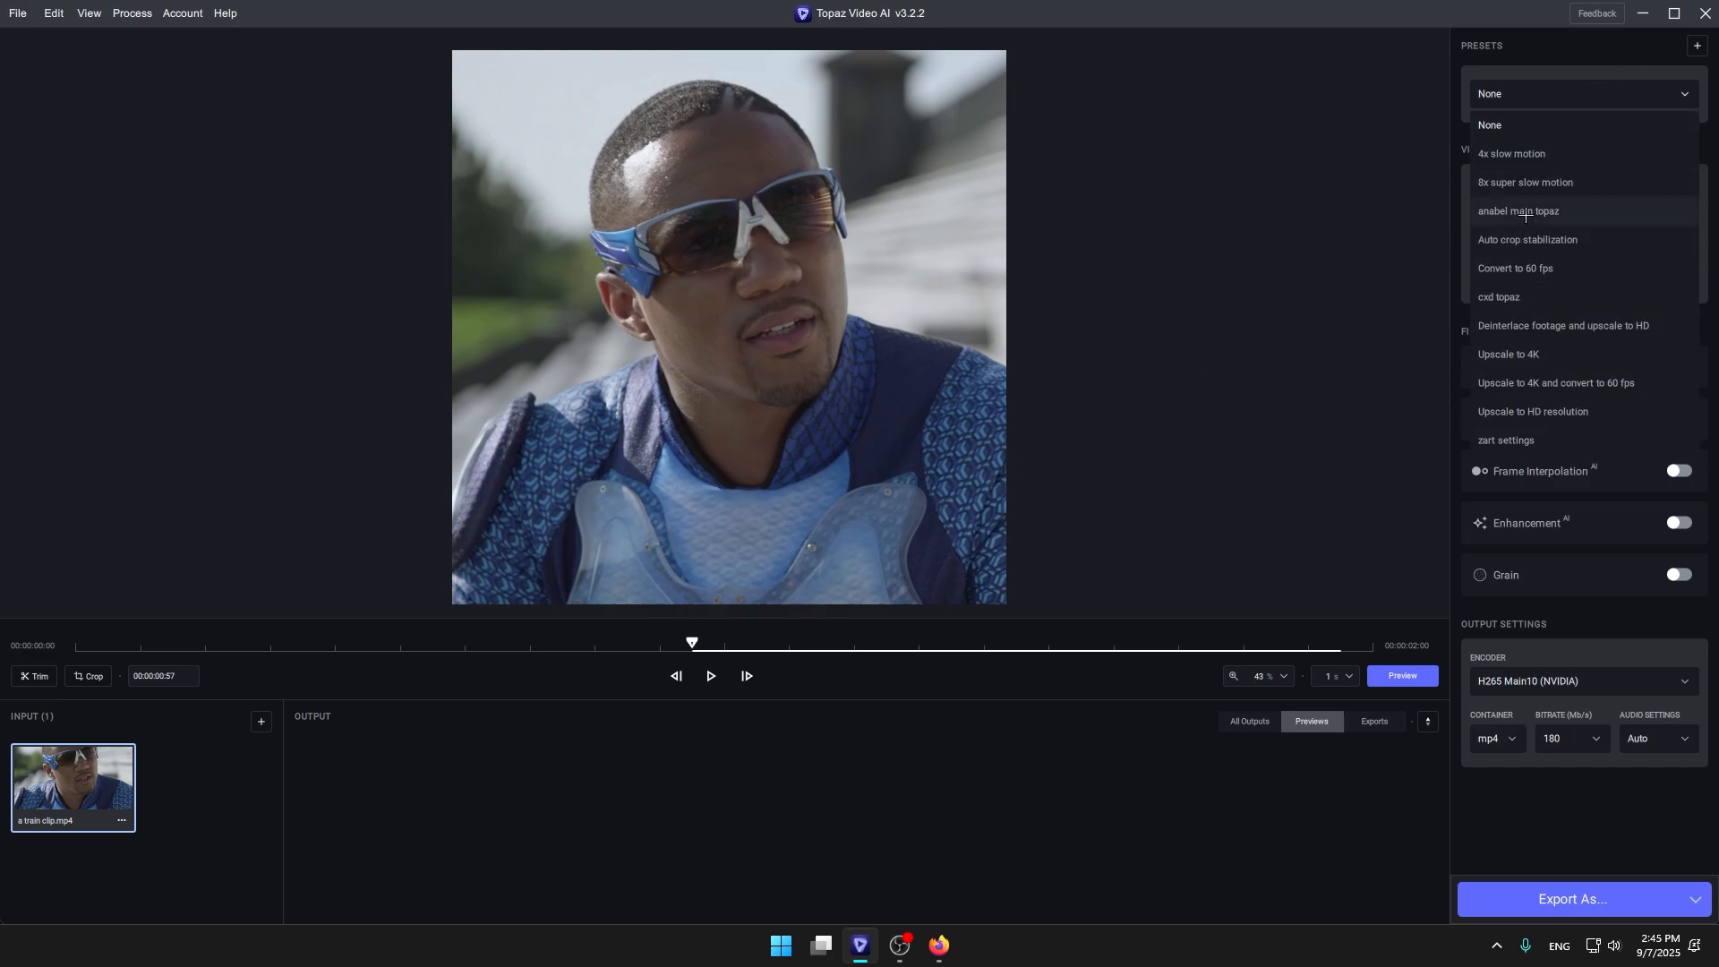
pyautogui.click(1518, 210)
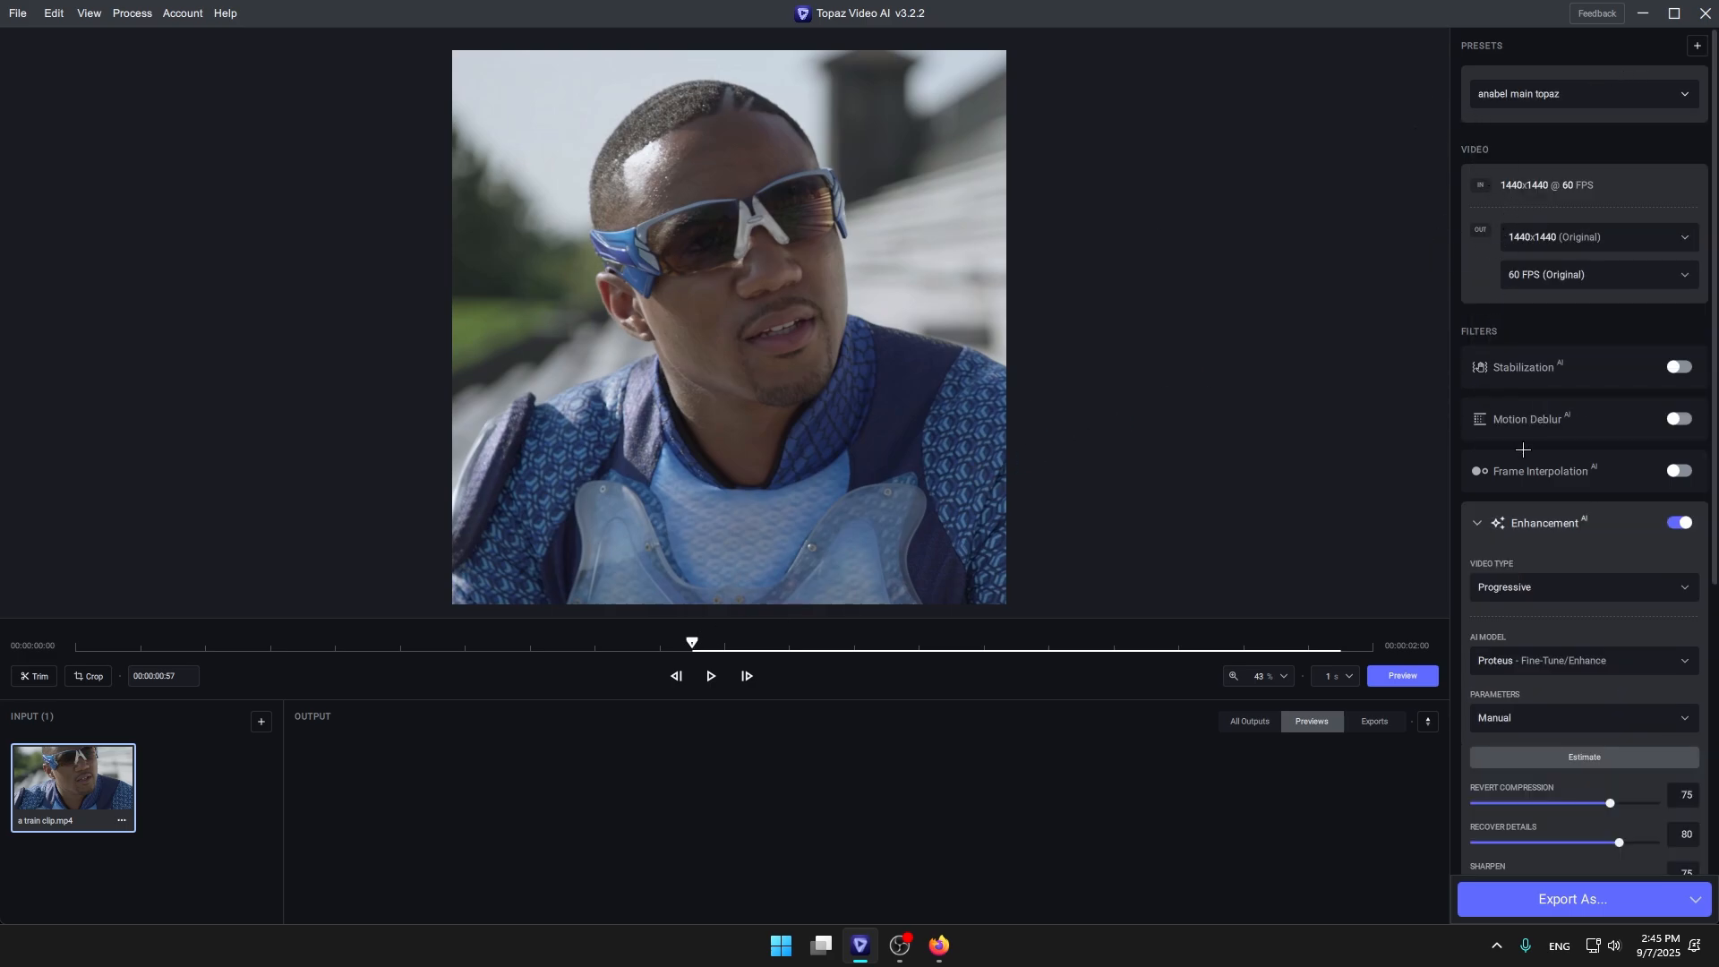
pyautogui.click(1593, 236)
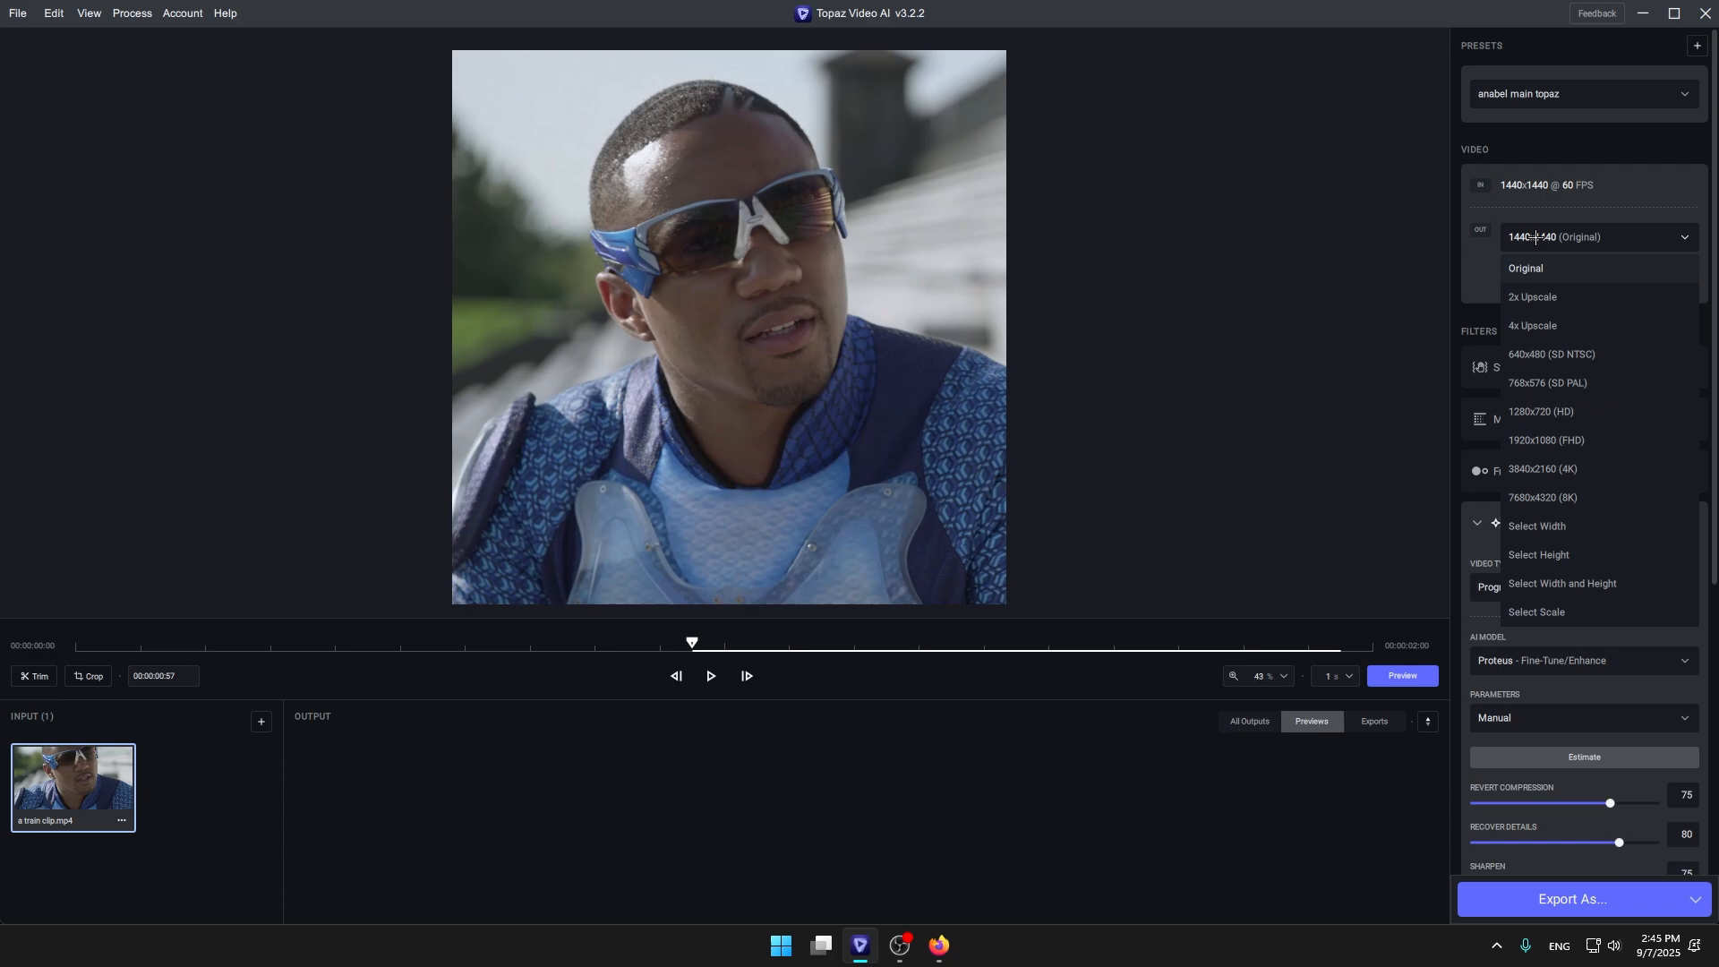
pyautogui.moveTo(1546, 326)
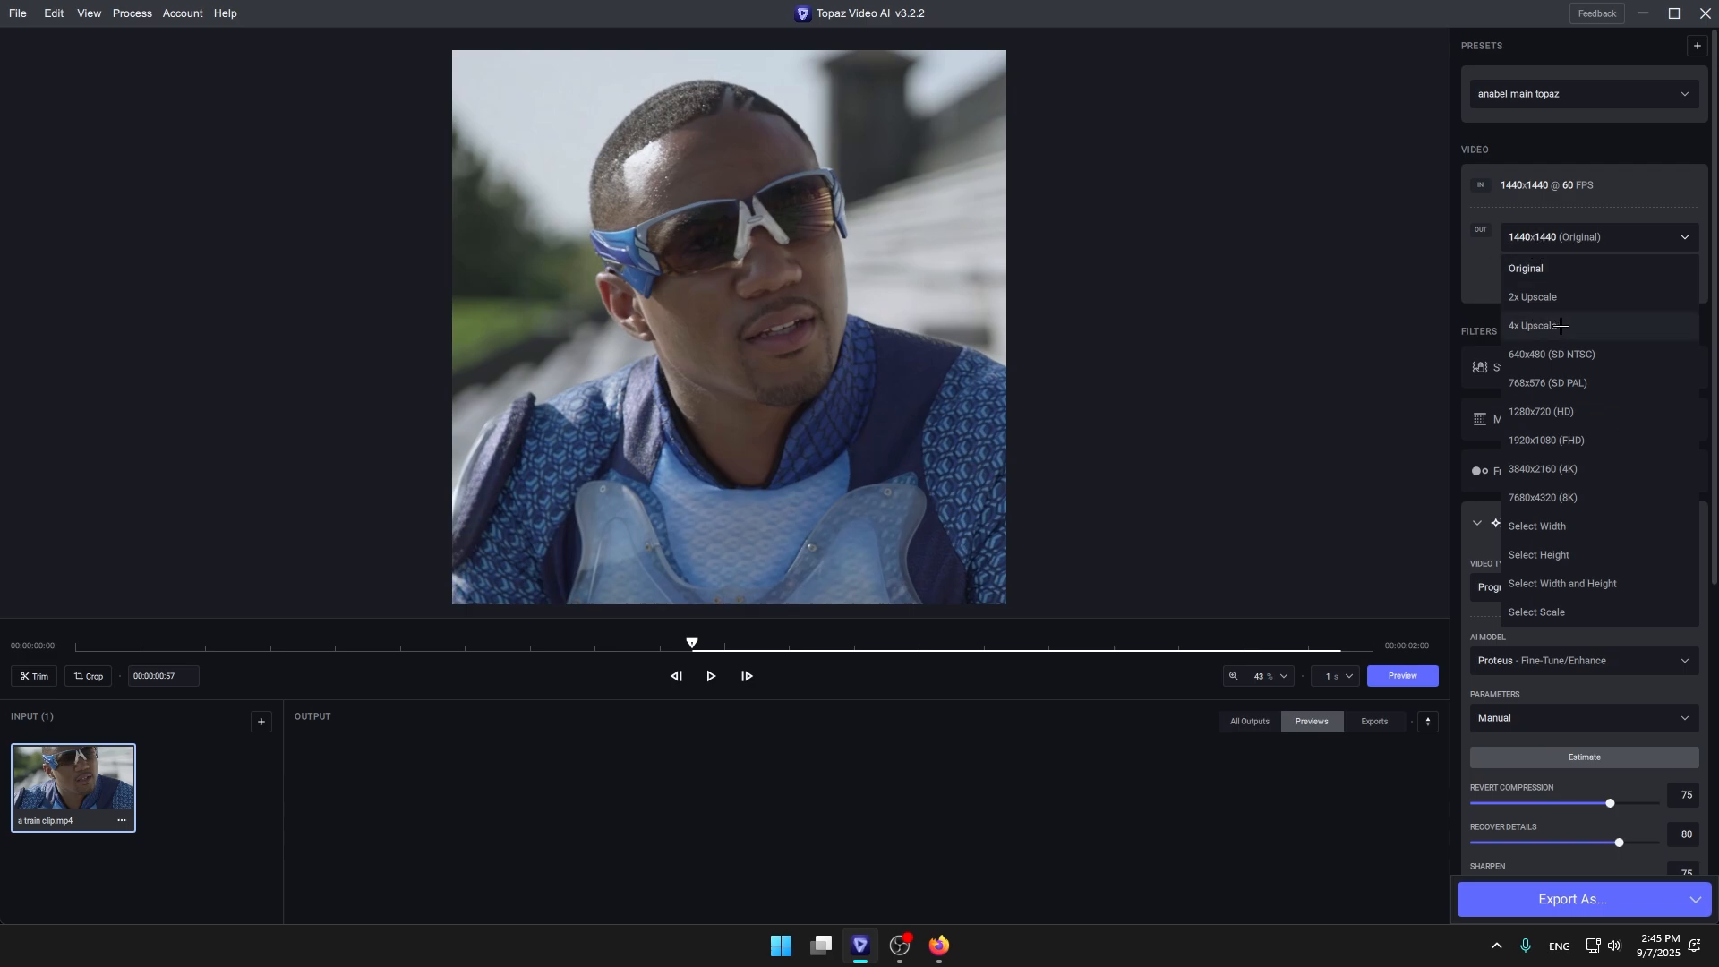
pyautogui.click(1533, 326)
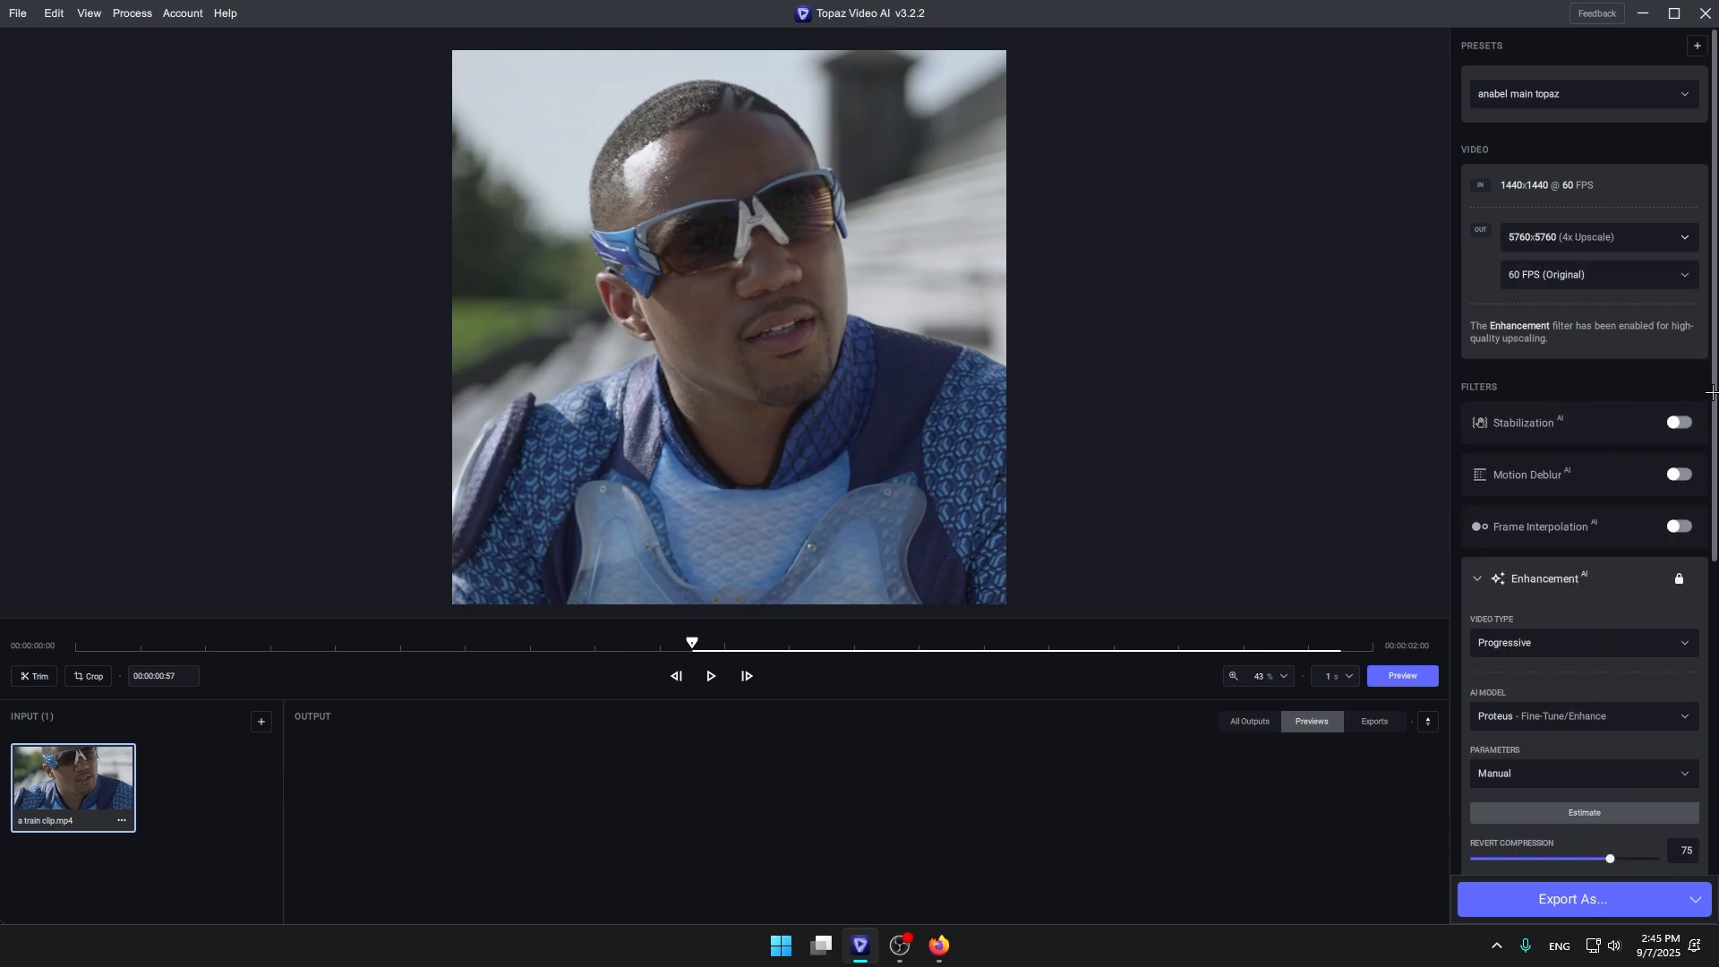
# Scroll through the Proteus enhancement sliders, then open the Encoder dropdown showing H265 Main10.
pyautogui.scroll(-3)
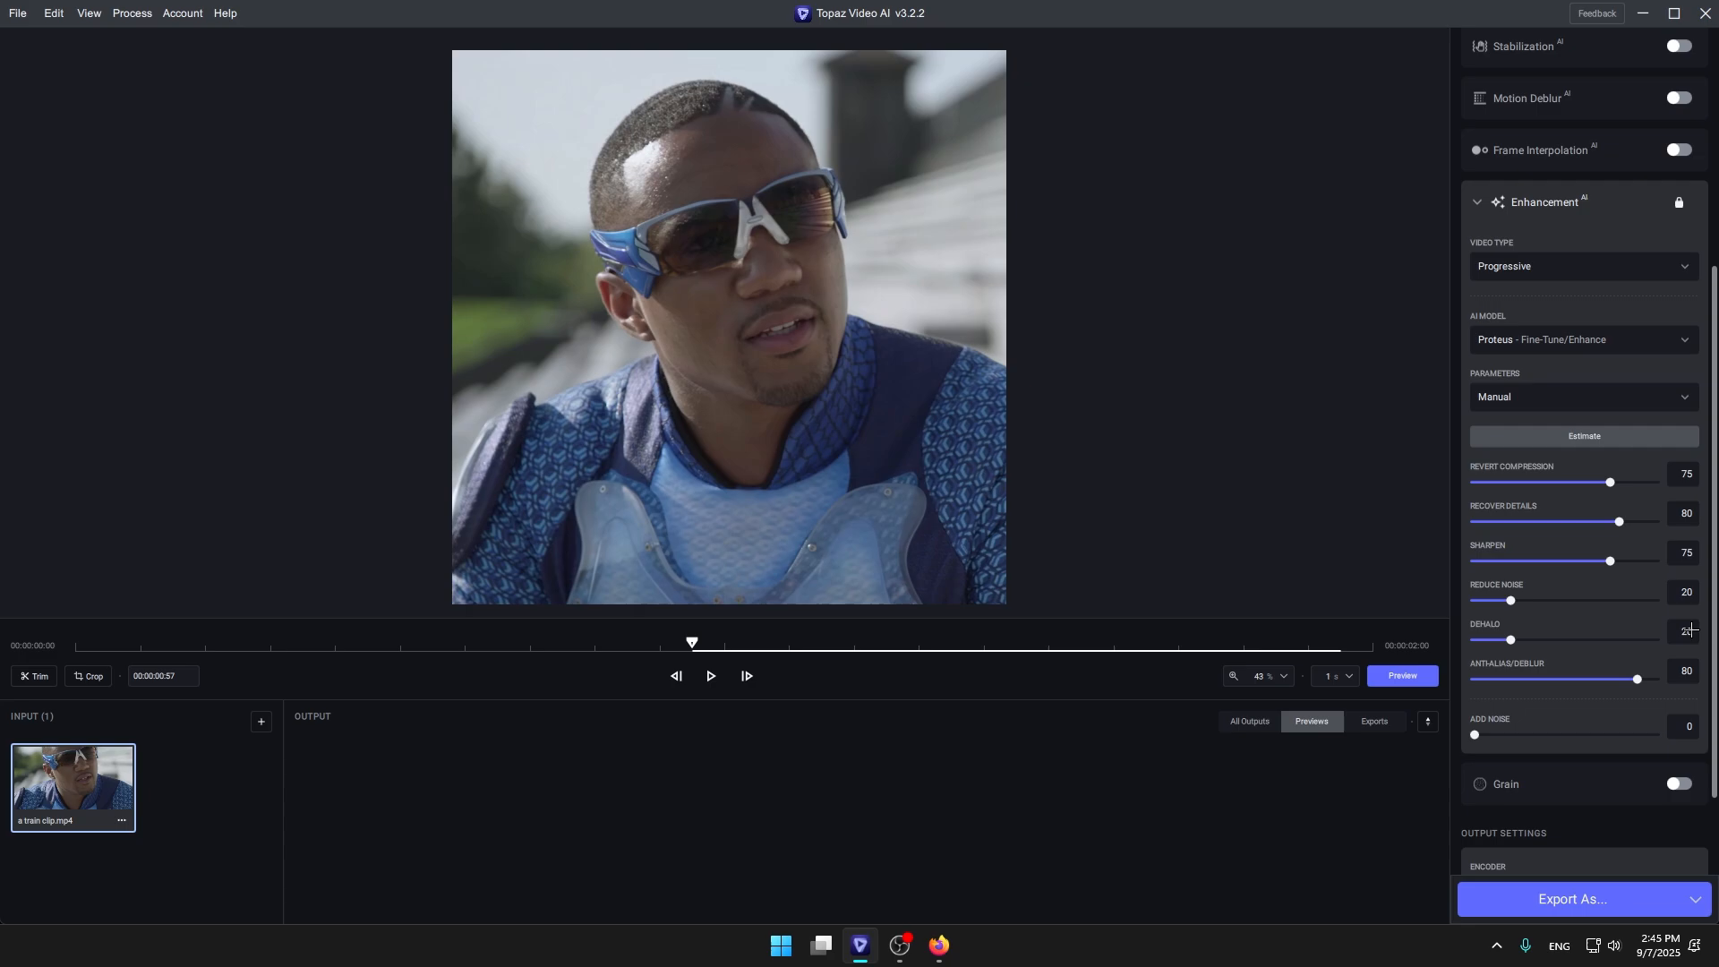
pyautogui.scroll(3)
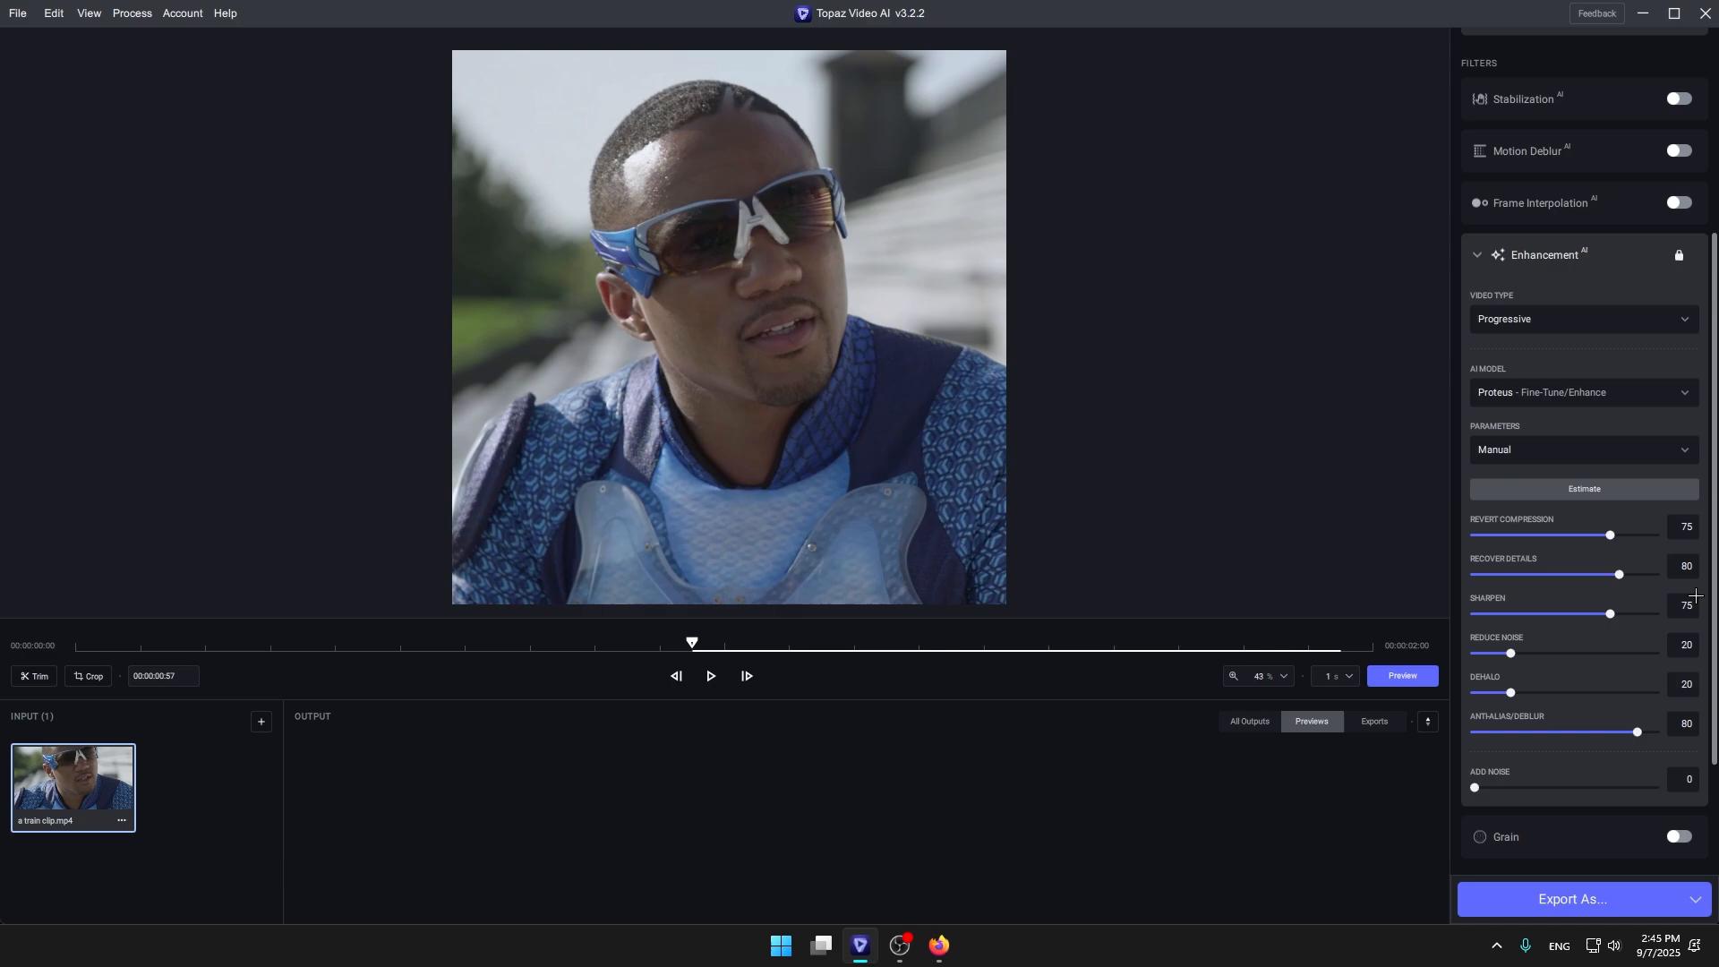
pyautogui.scroll(-3)
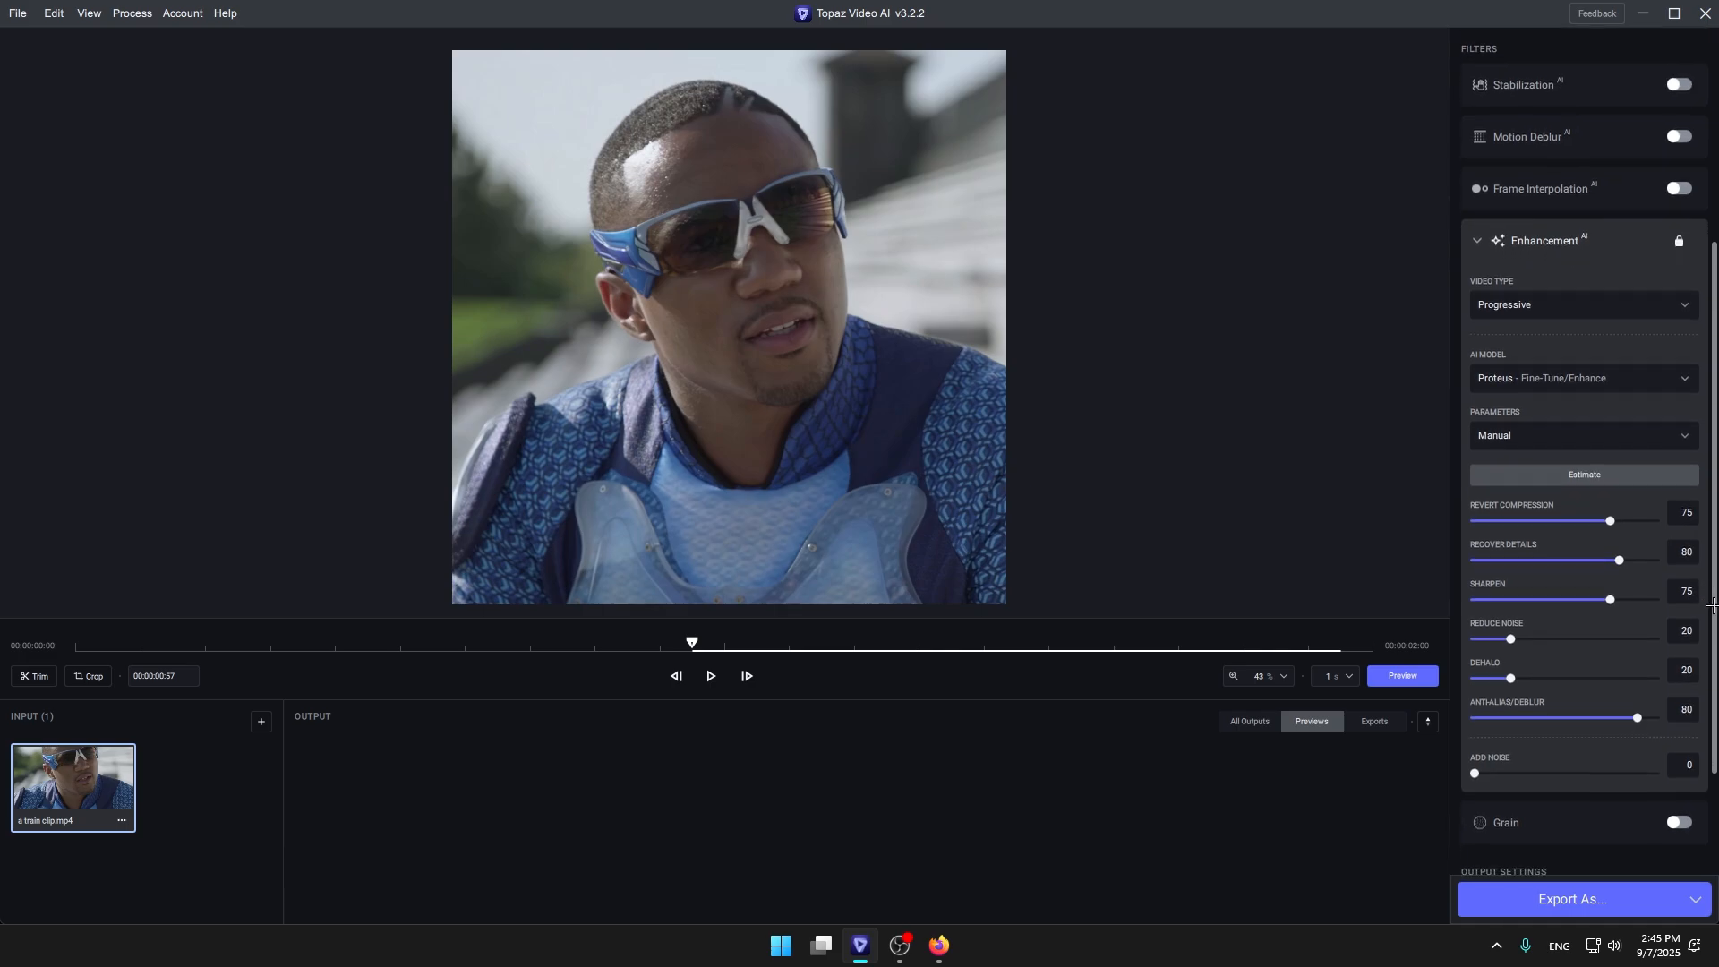
pyautogui.scroll(-3)
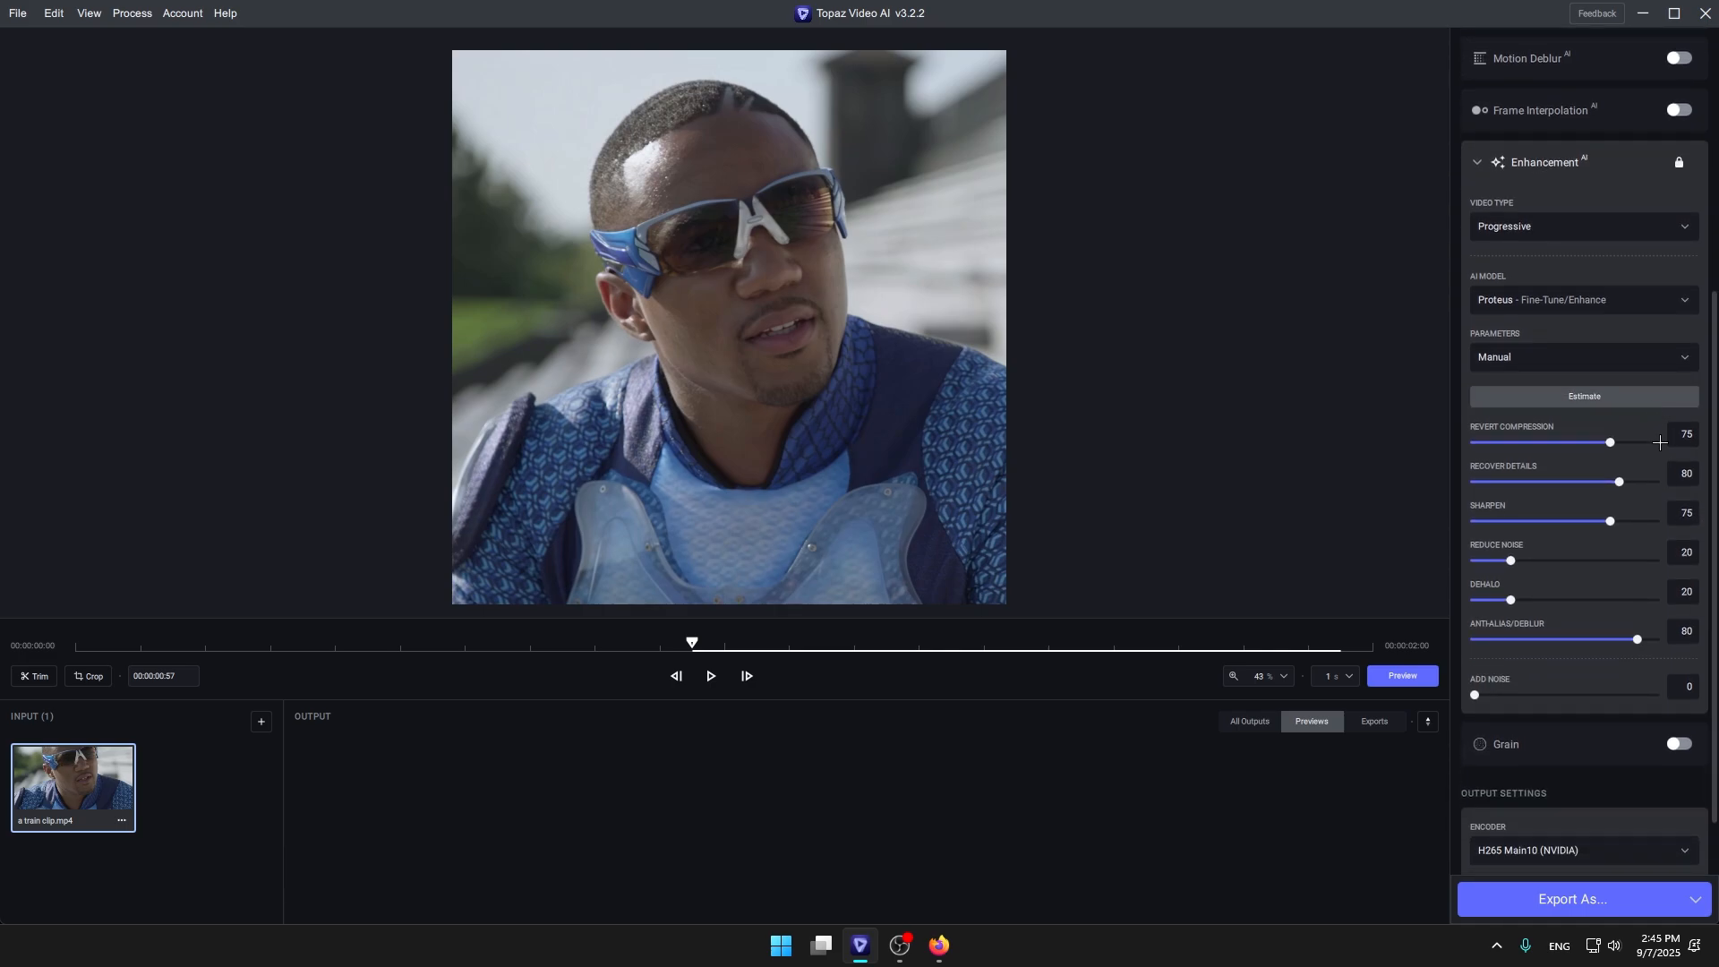
pyautogui.scroll(3)
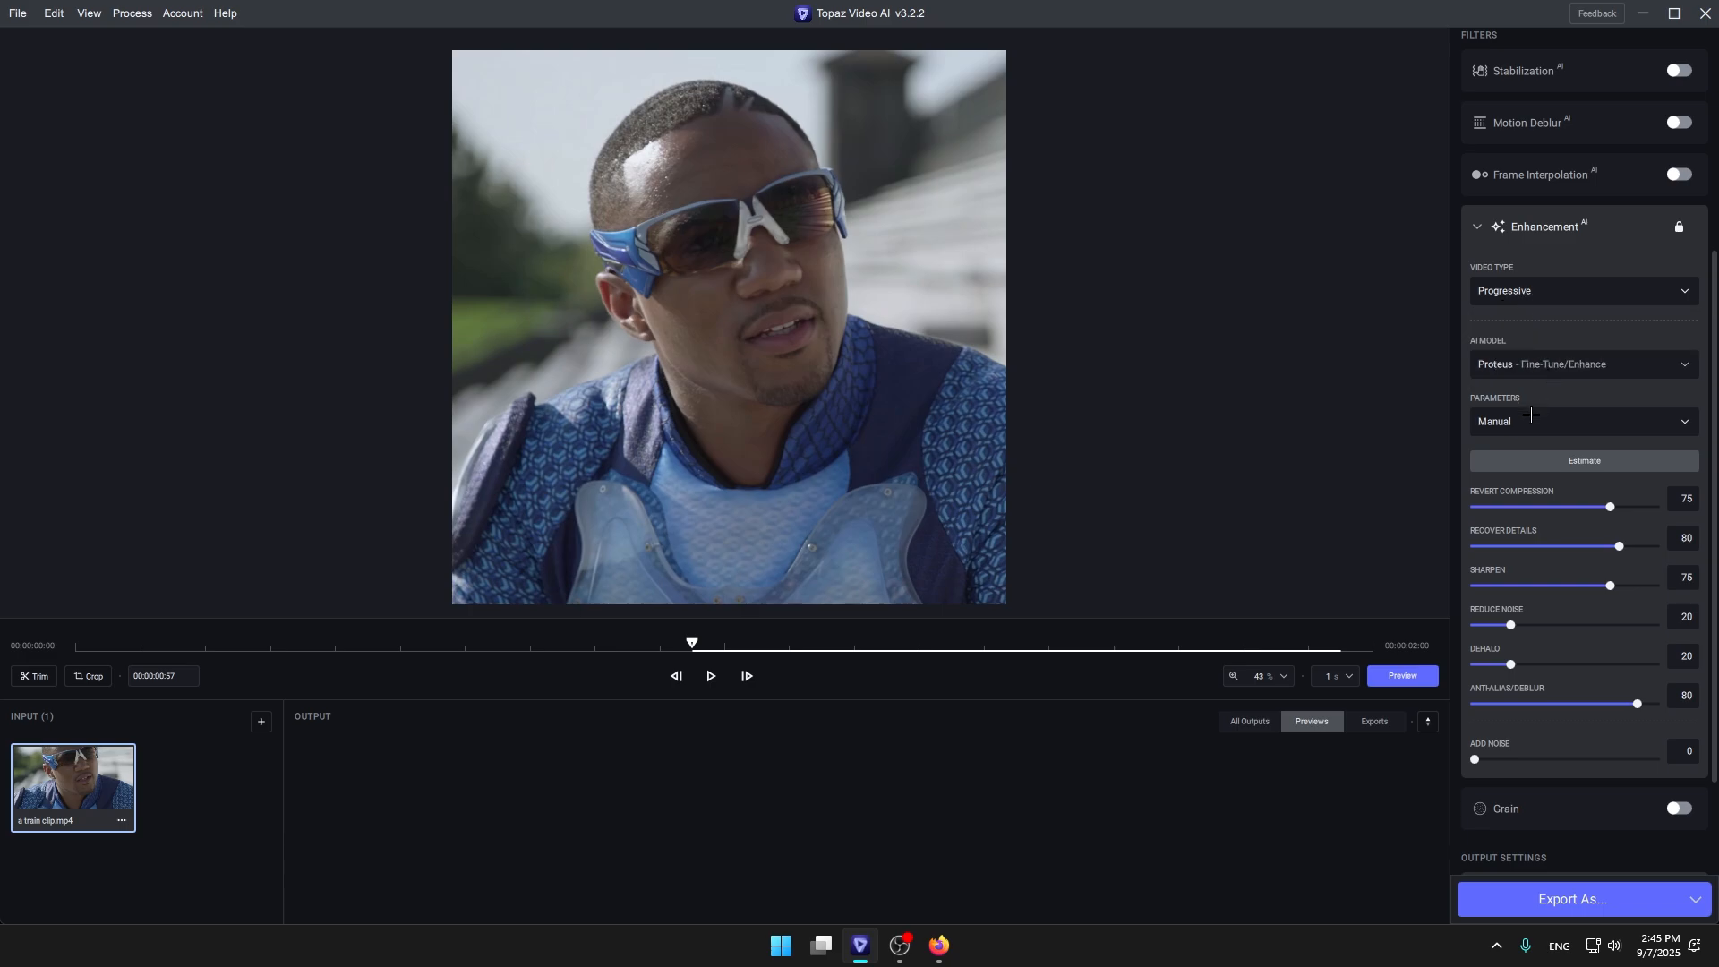
pyautogui.scroll(-3)
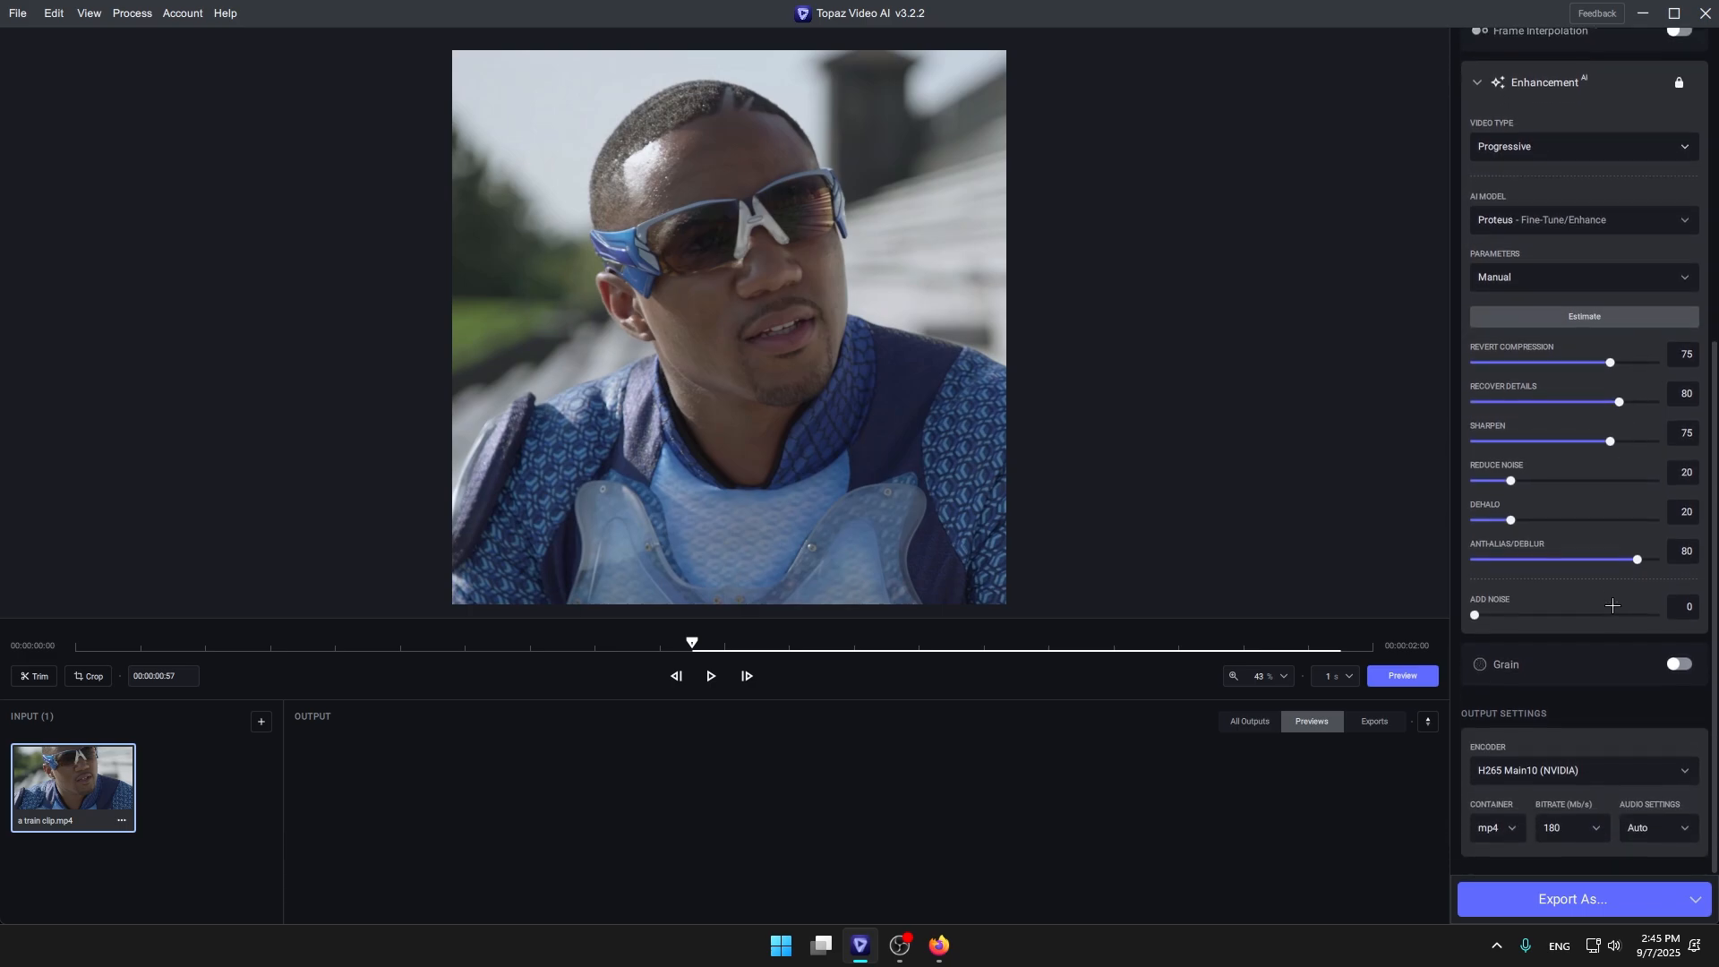
pyautogui.click(1576, 770)
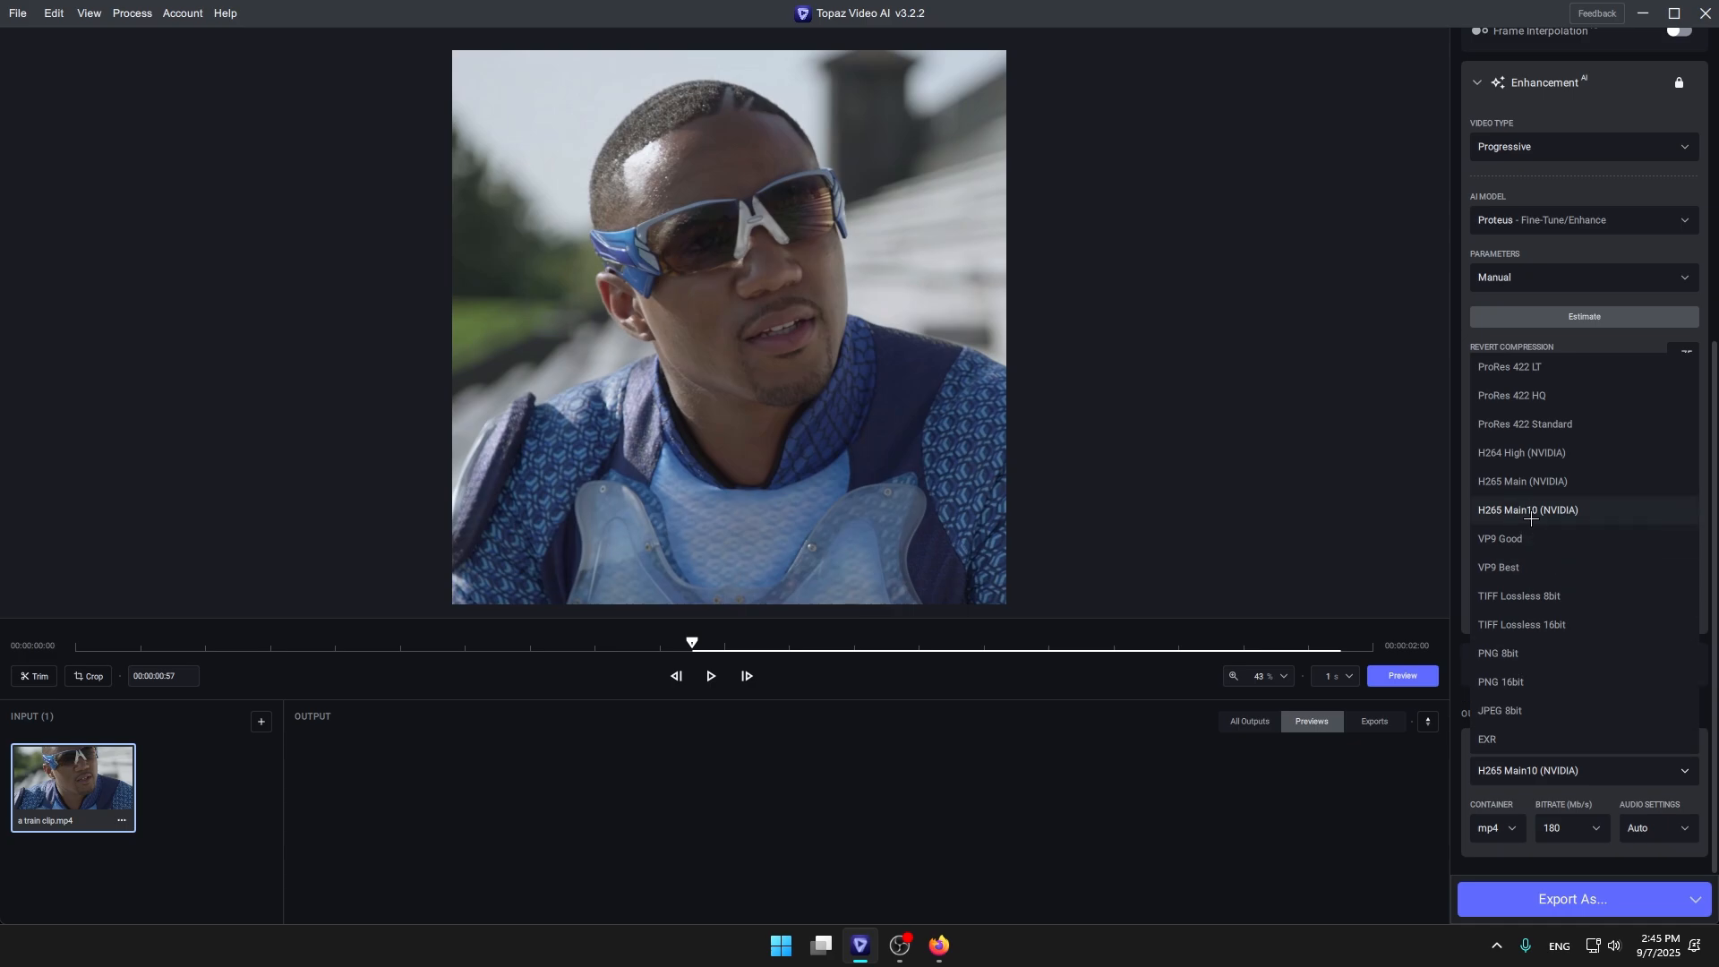
pyautogui.moveTo(1524, 524)
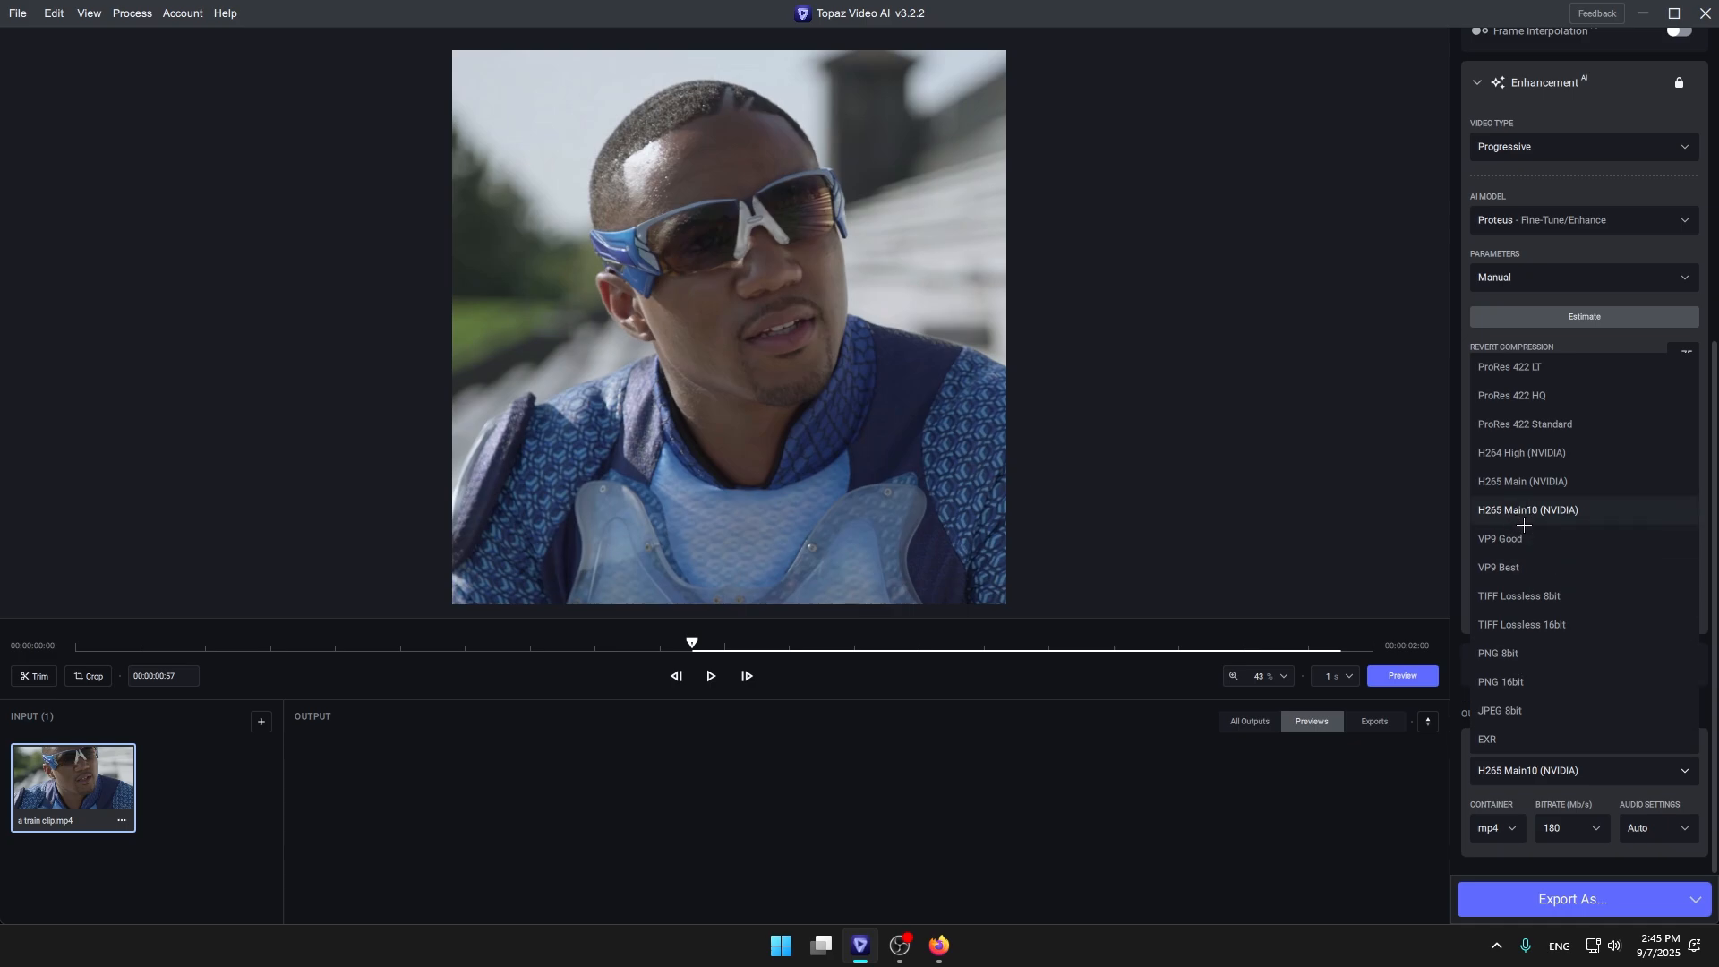
pyautogui.moveTo(1582, 512)
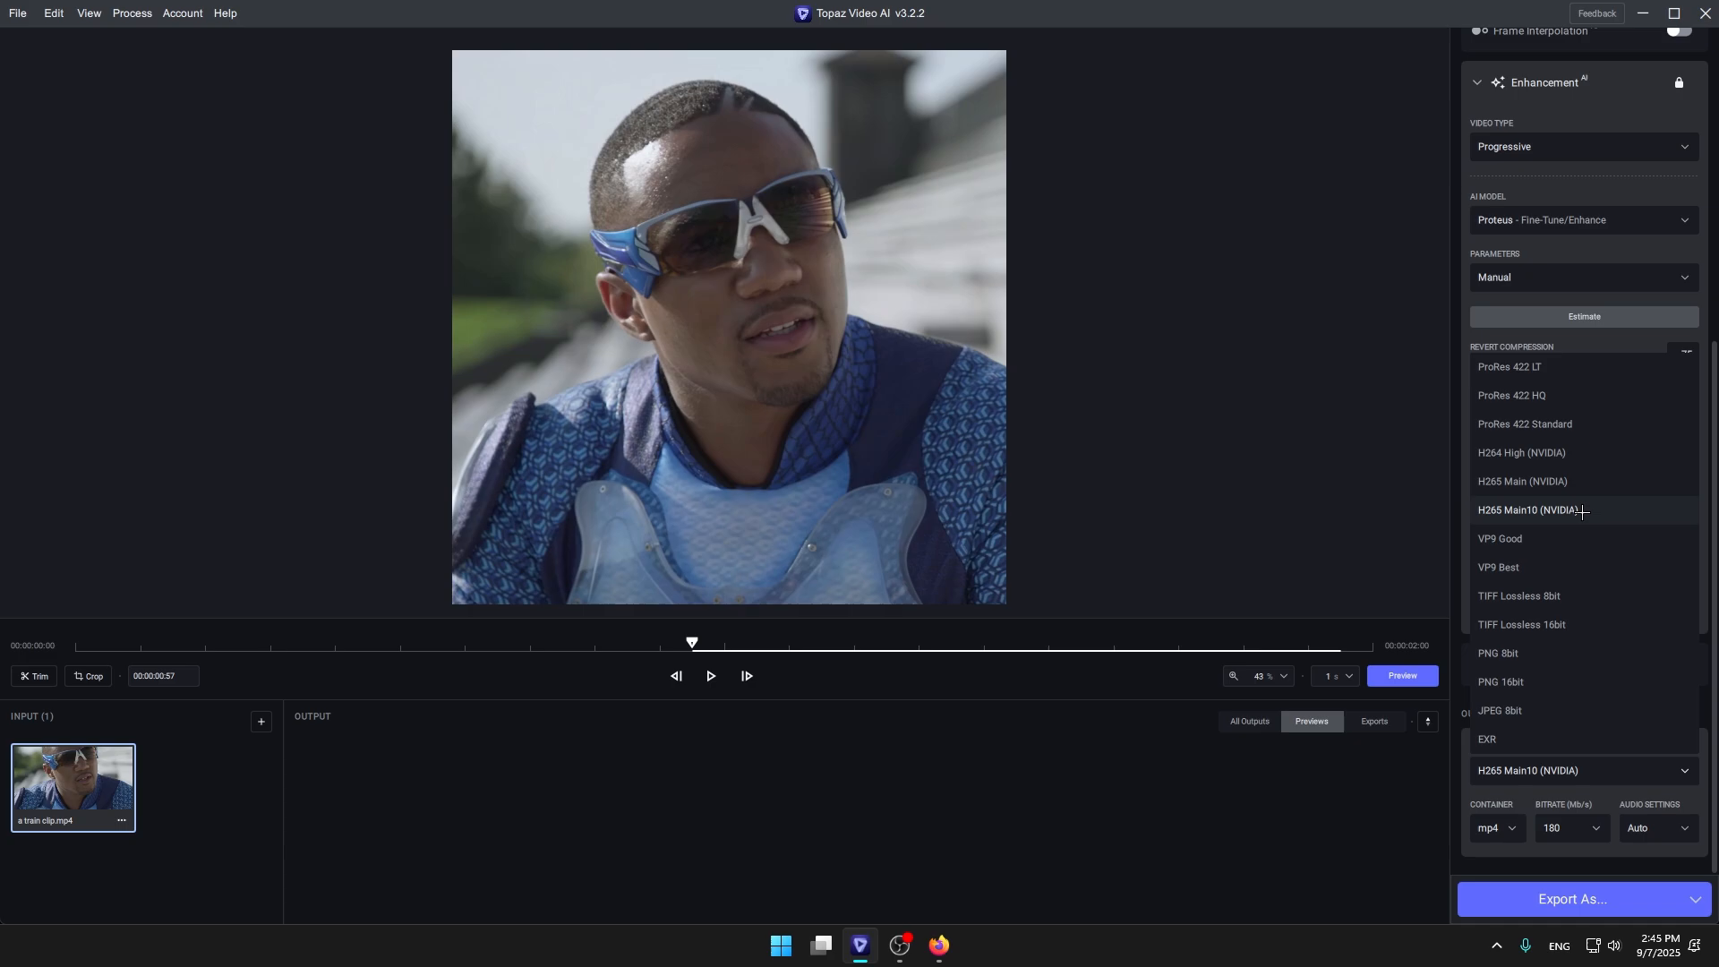
pyautogui.moveTo(1615, 509)
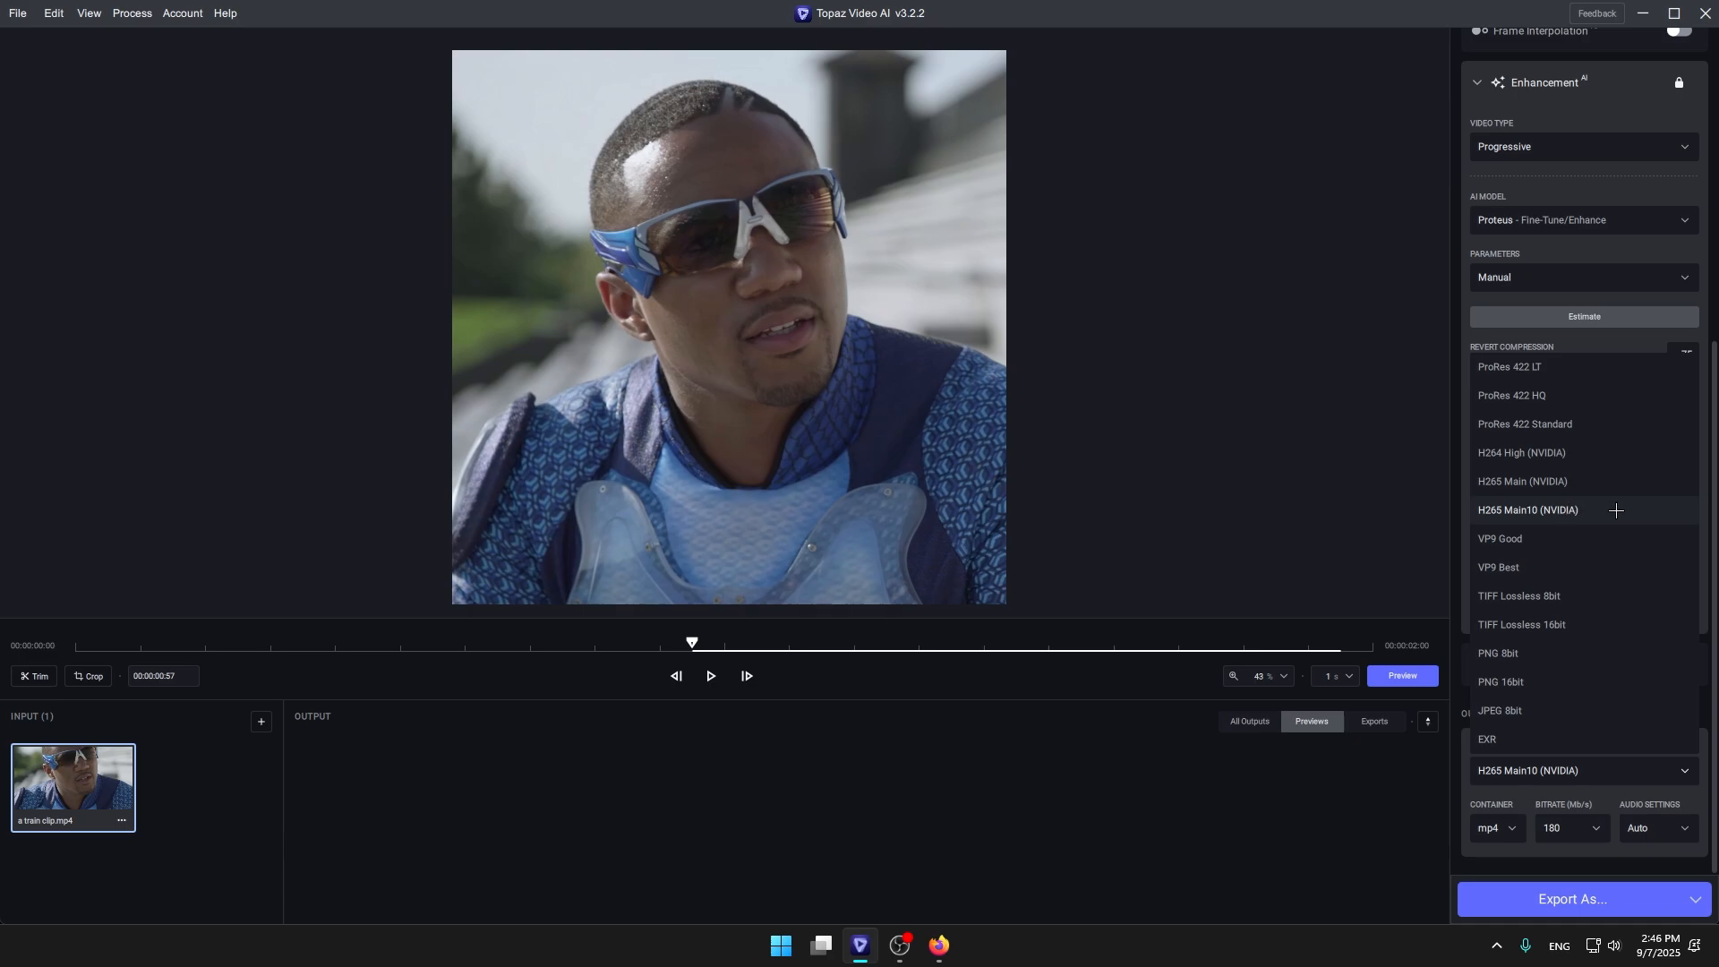
pyautogui.moveTo(1522, 389)
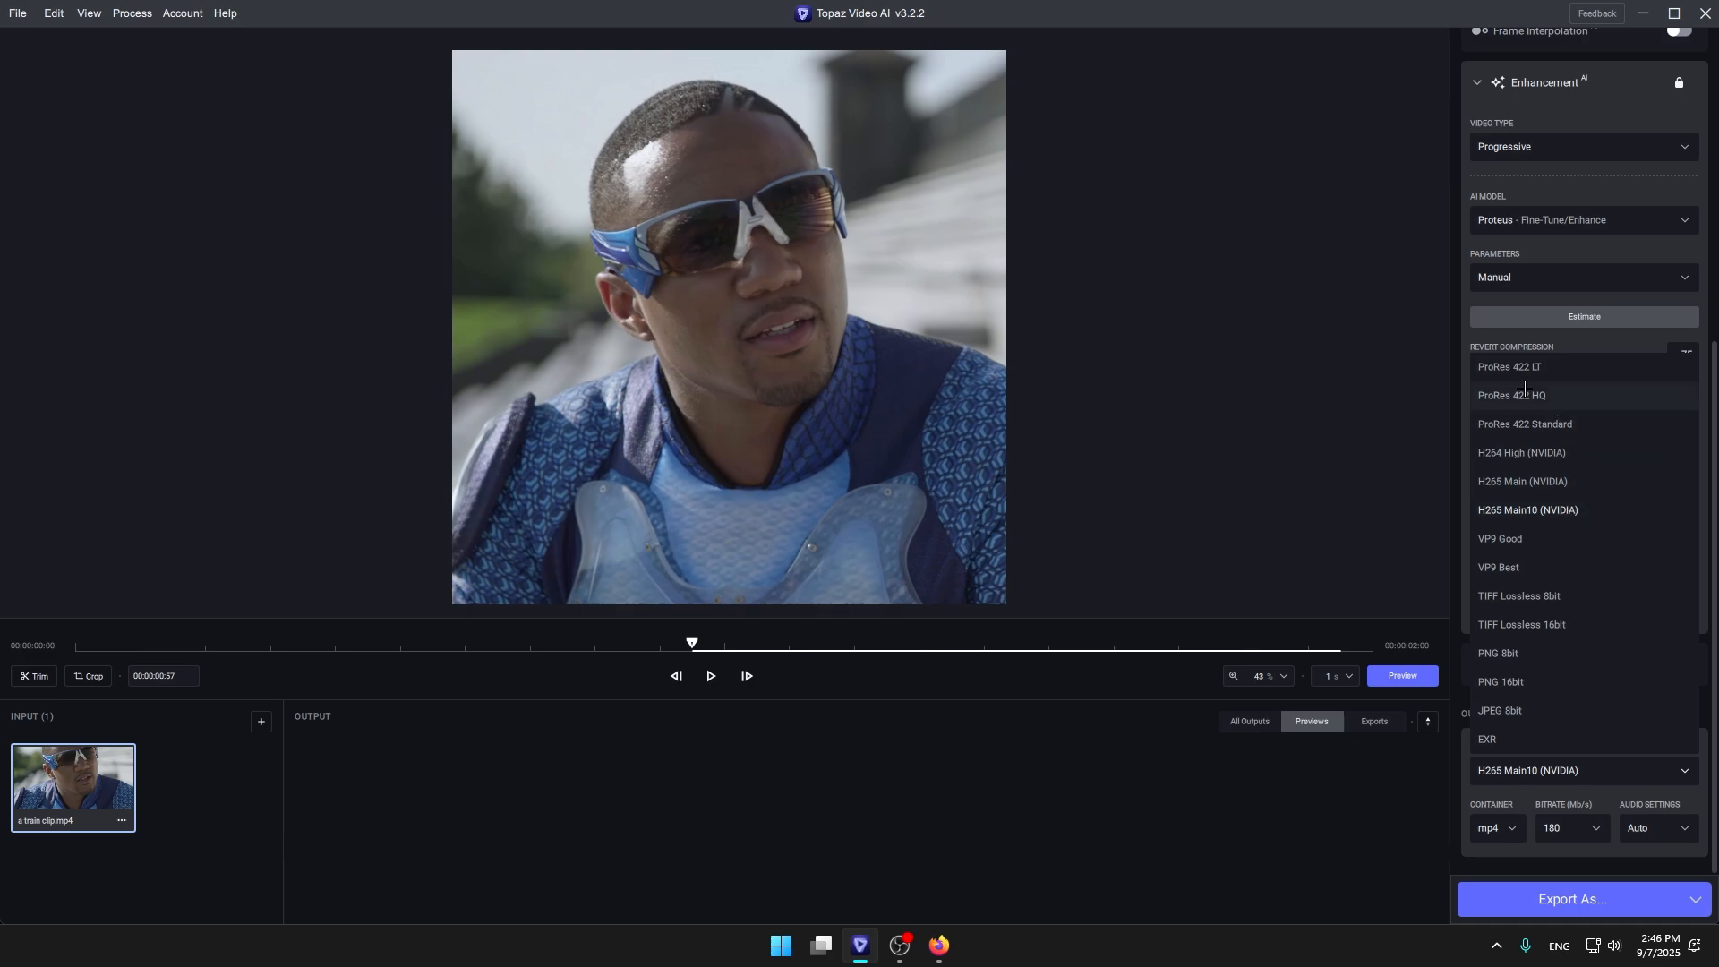
pyautogui.moveTo(1510, 366)
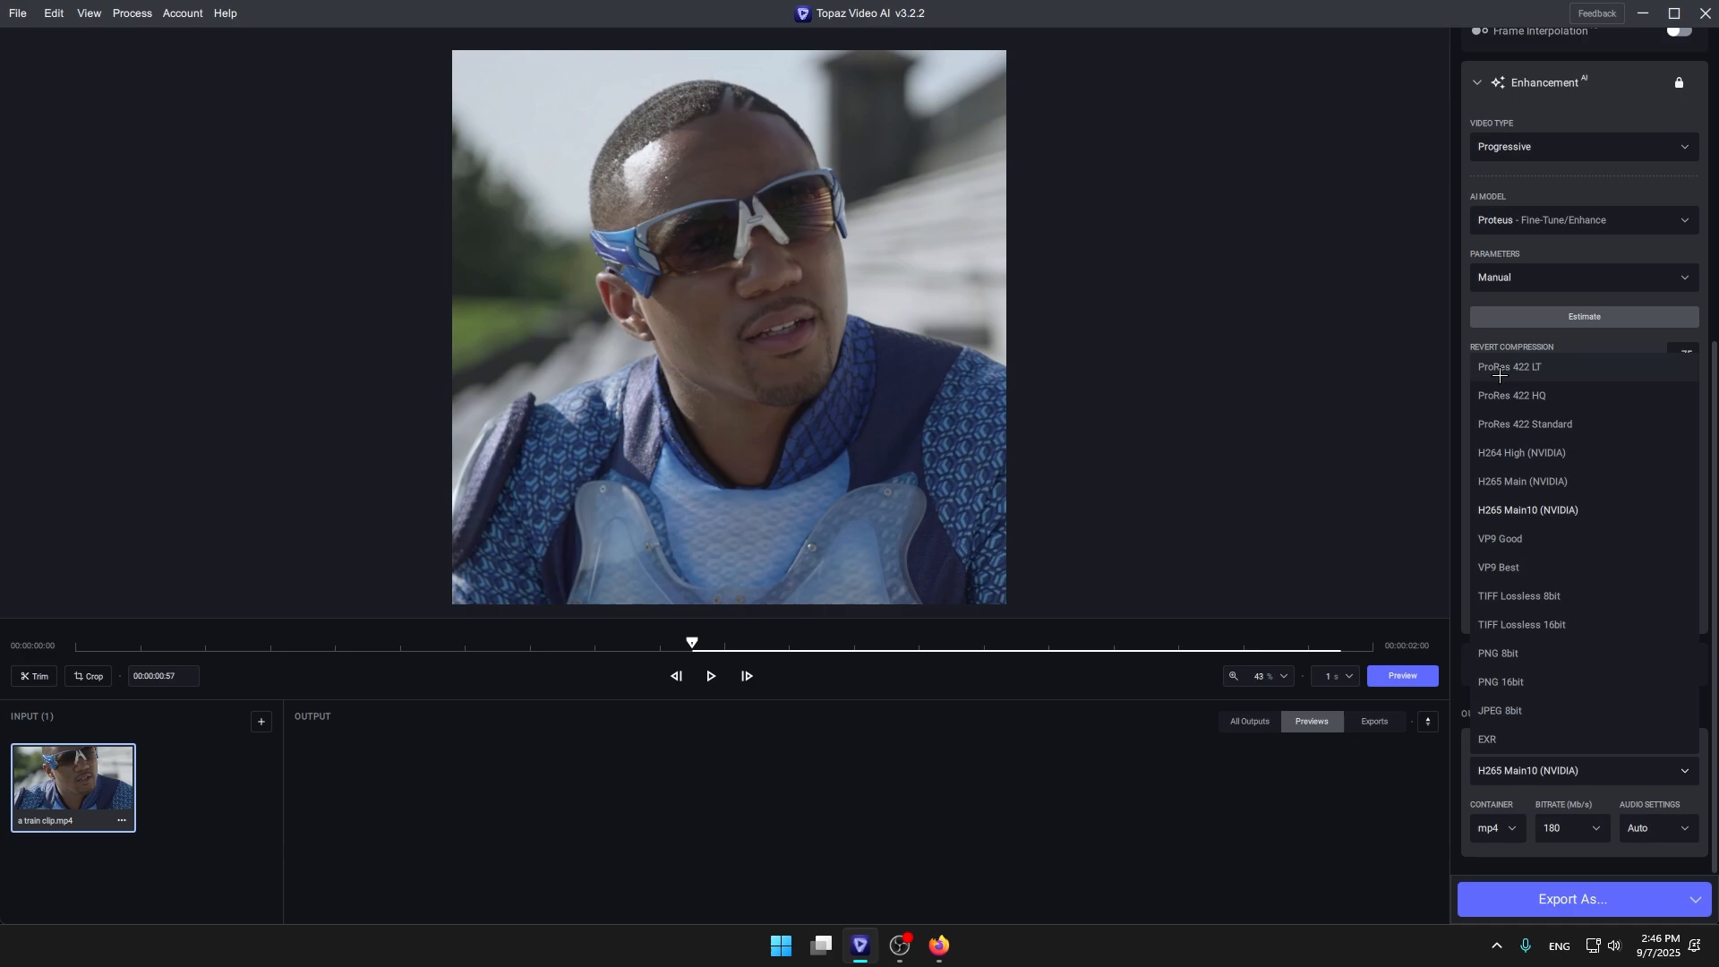
pyautogui.moveTo(1538, 376)
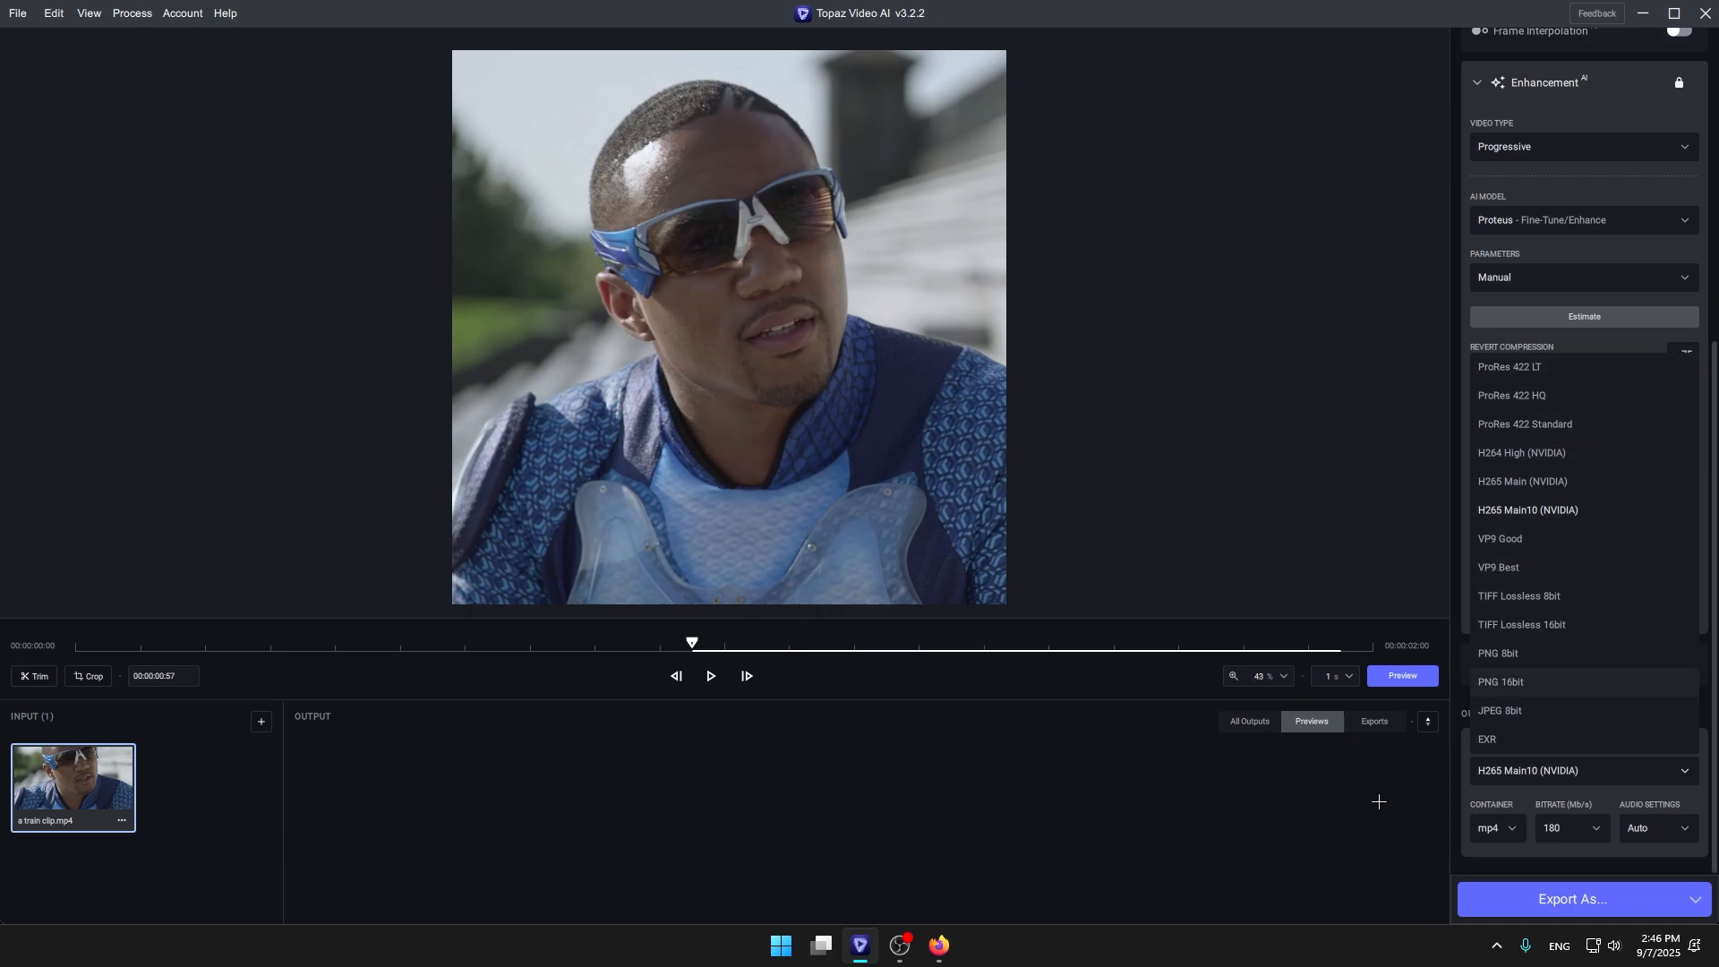
# Leave H265 Main10 (NVIDIA) as encoder and open the bitrate list at 180 Mb/s.
pyautogui.click(1567, 827)
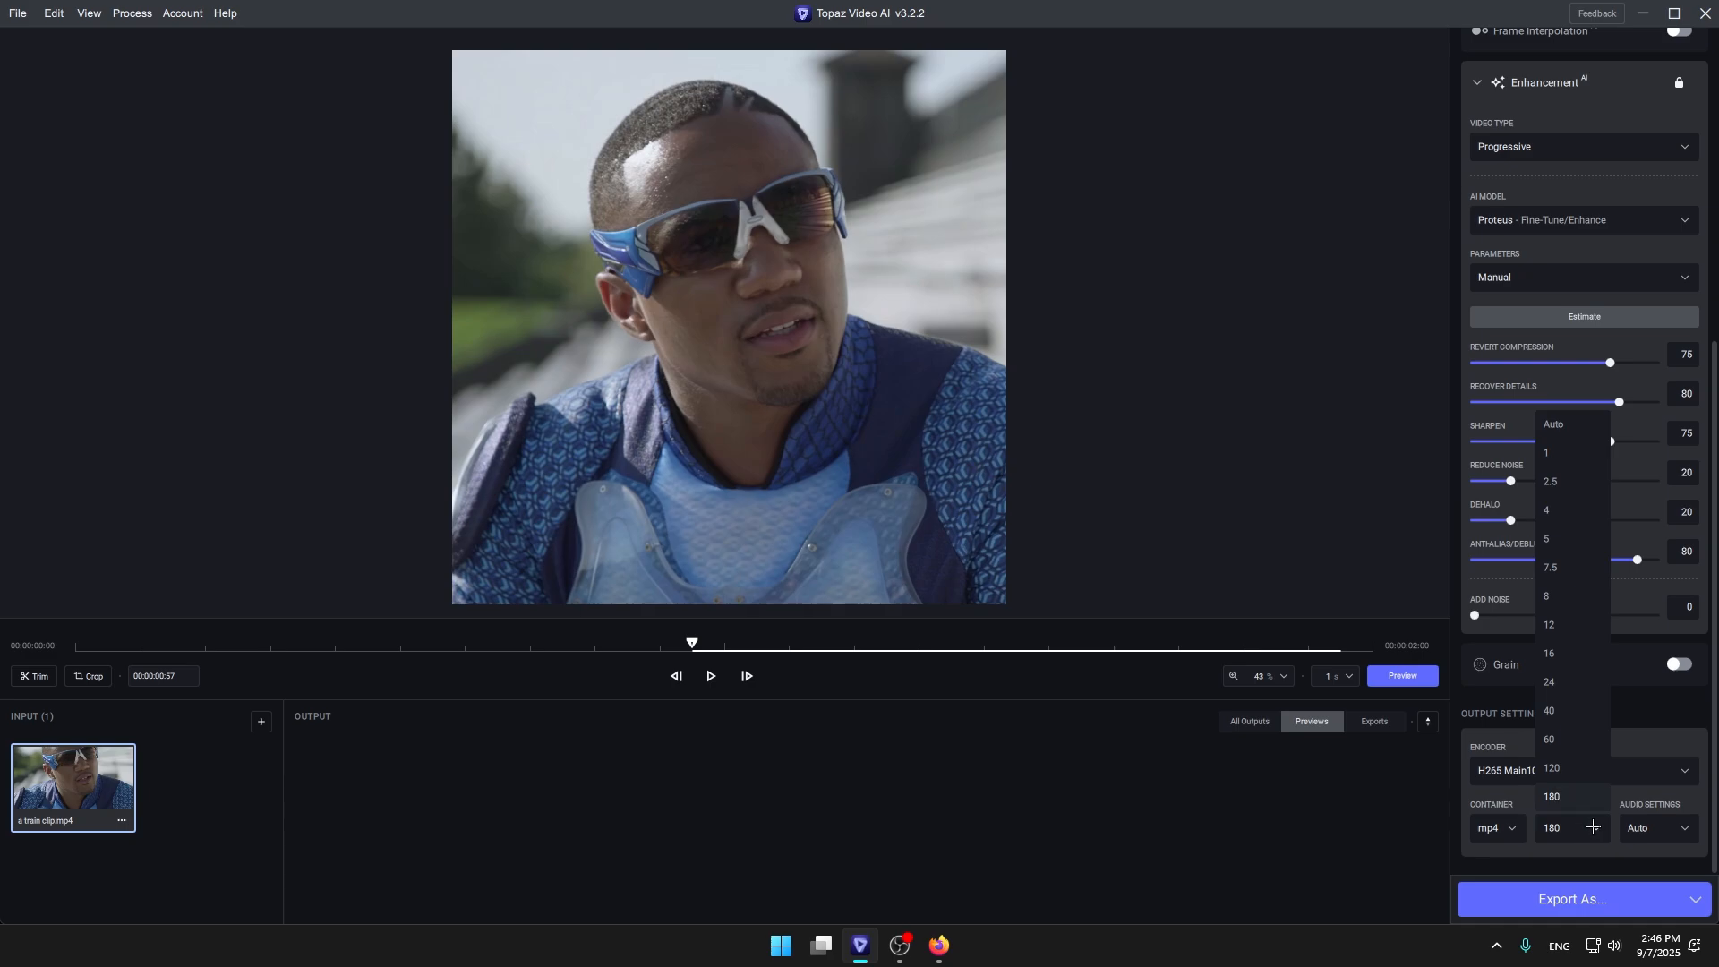
# Keep 180 Mb/s bitrate and Auto audio, then bring up the Export As save dialog.
pyautogui.click(1656, 827)
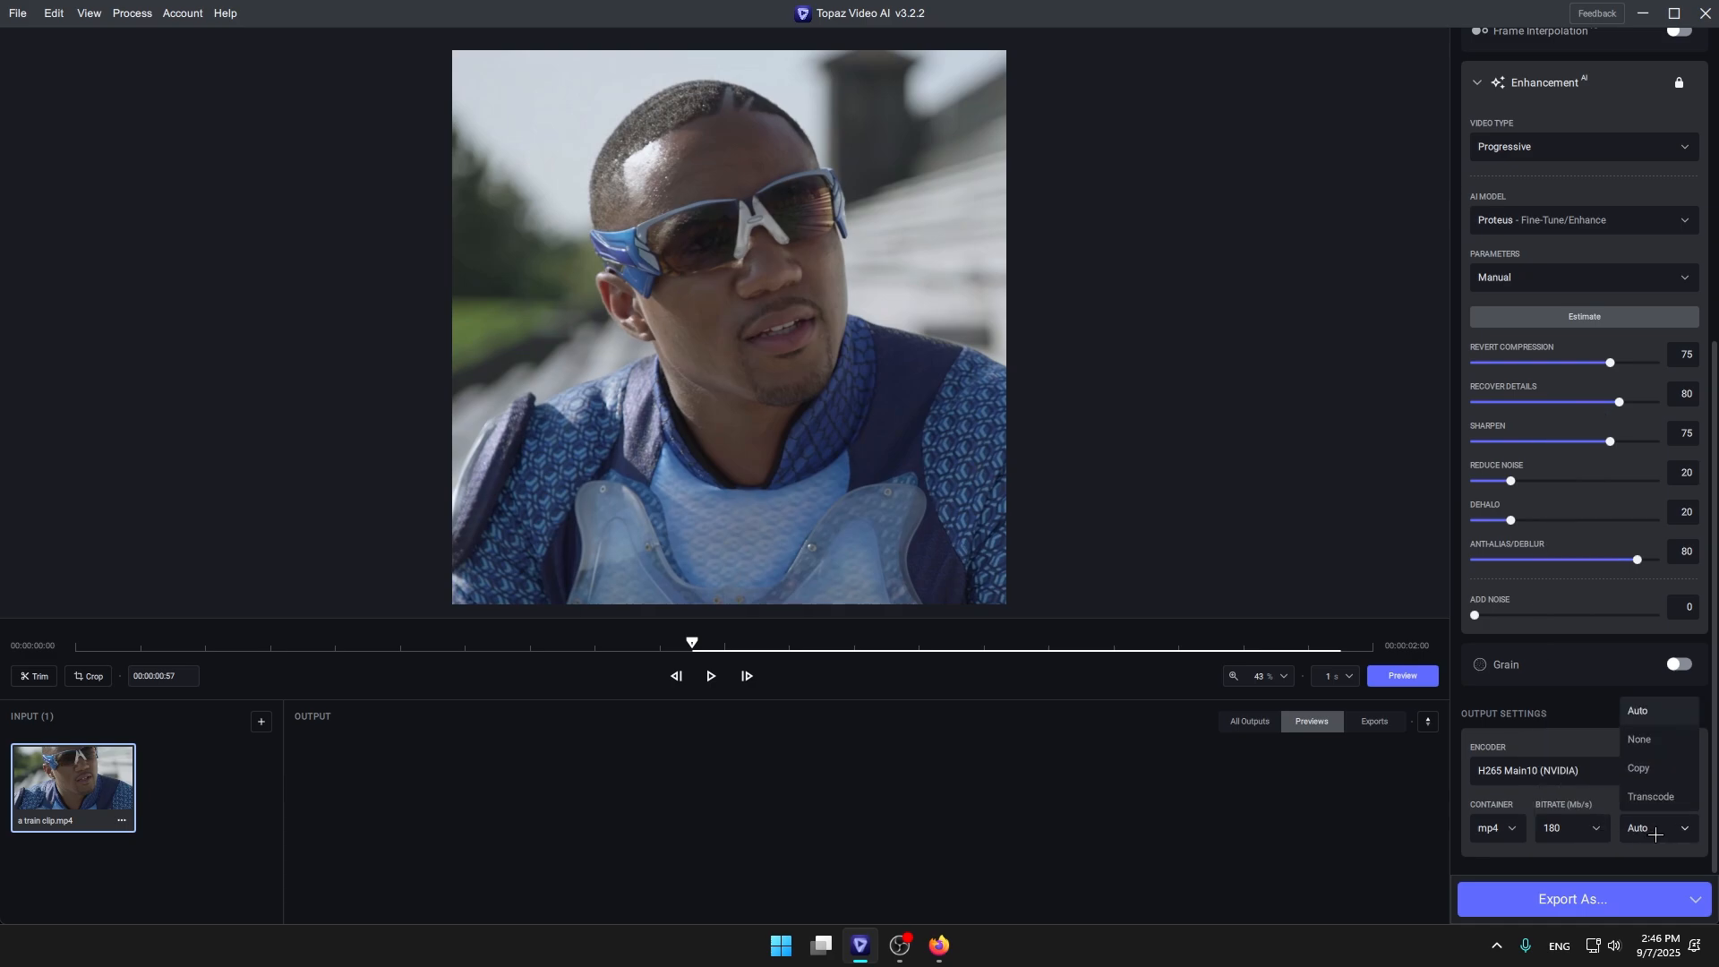
pyautogui.click(1493, 827)
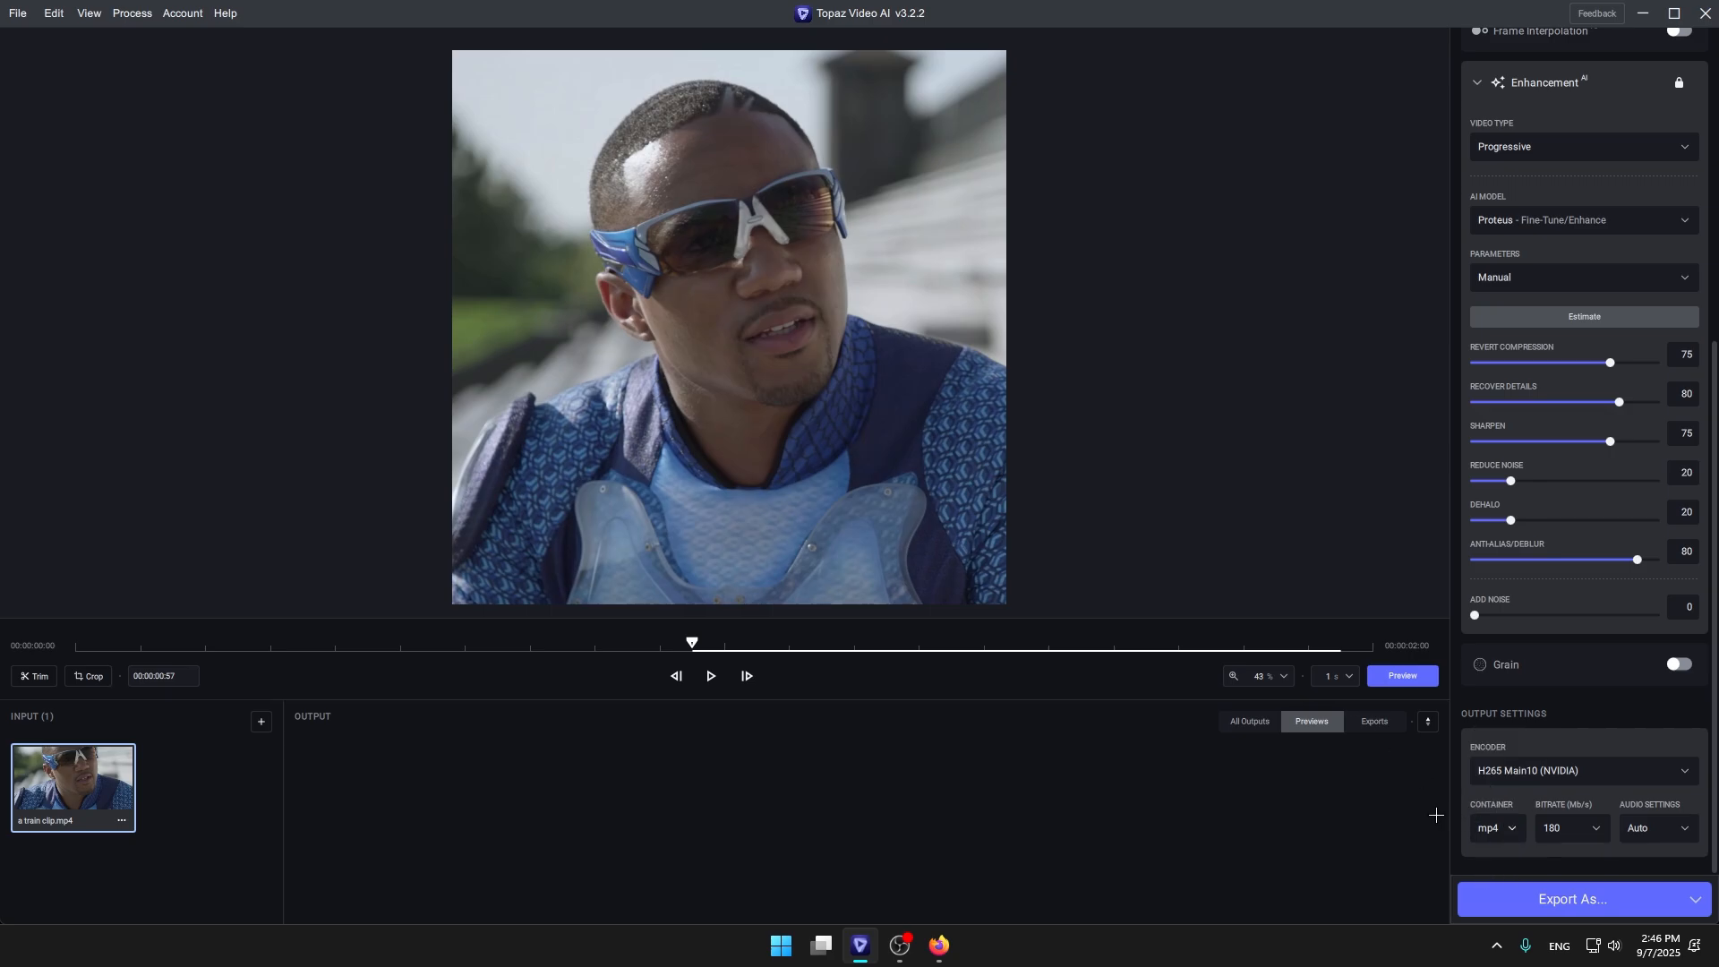
pyautogui.click(1569, 899)
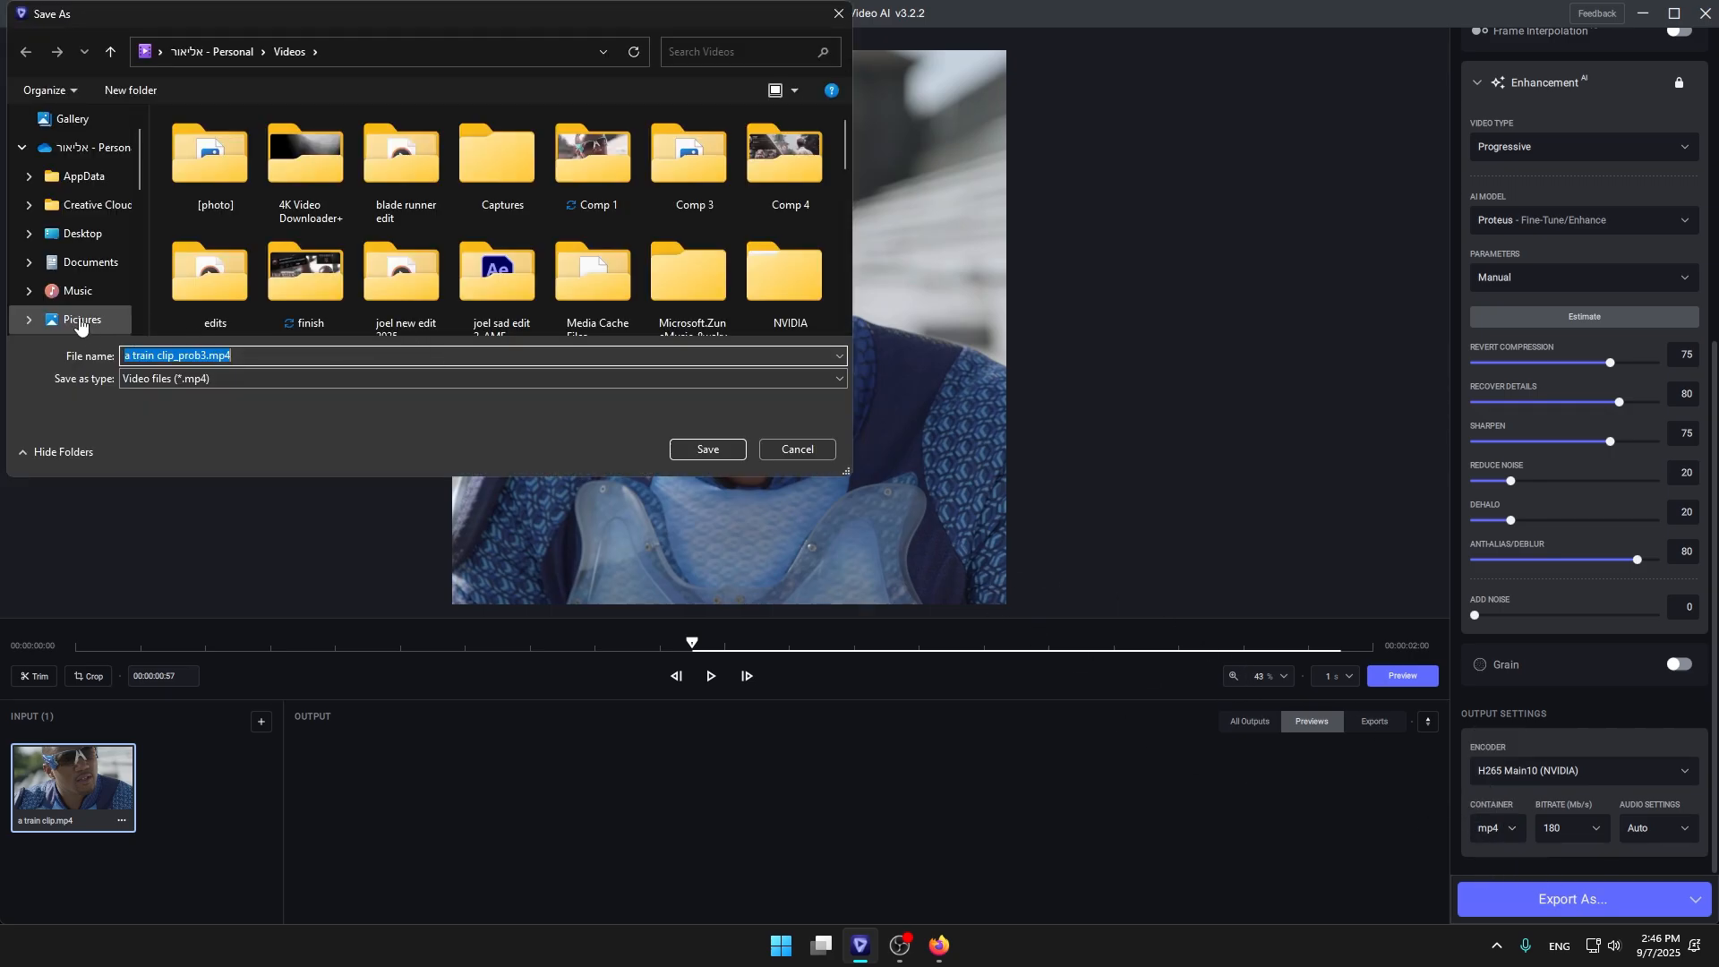
# Cancel and reopen the save dialog, then save the suggested MP4 to start rendering.
pyautogui.click(796, 448)
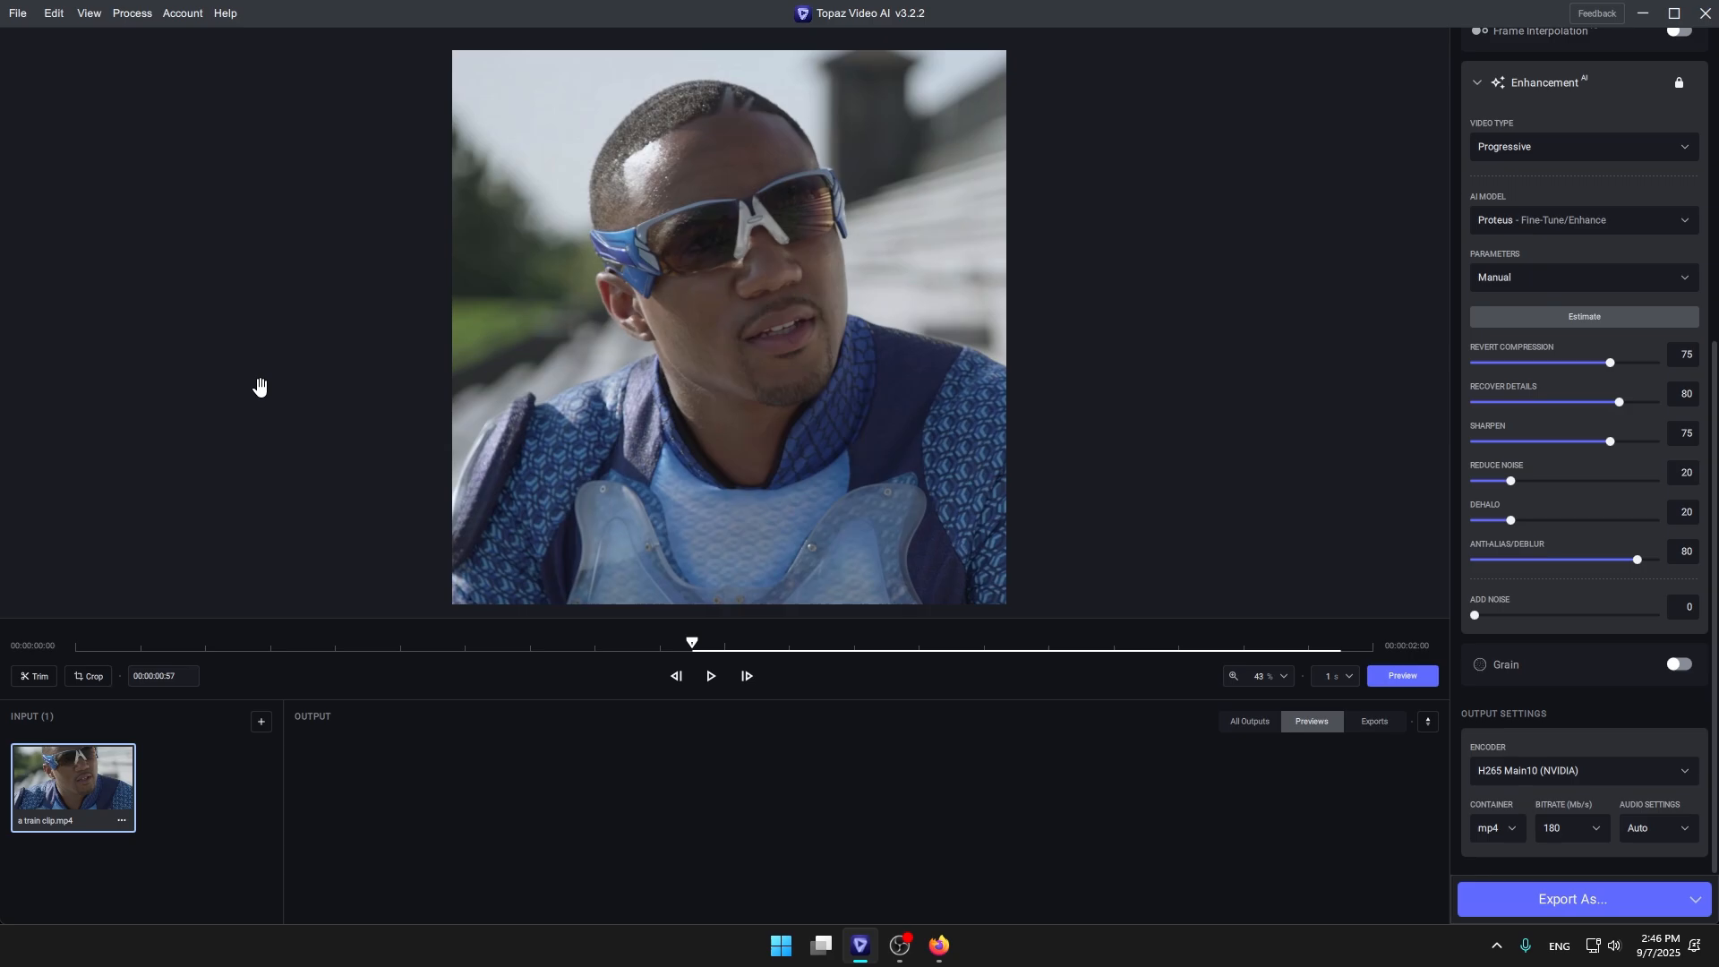
pyautogui.moveTo(1391, 870)
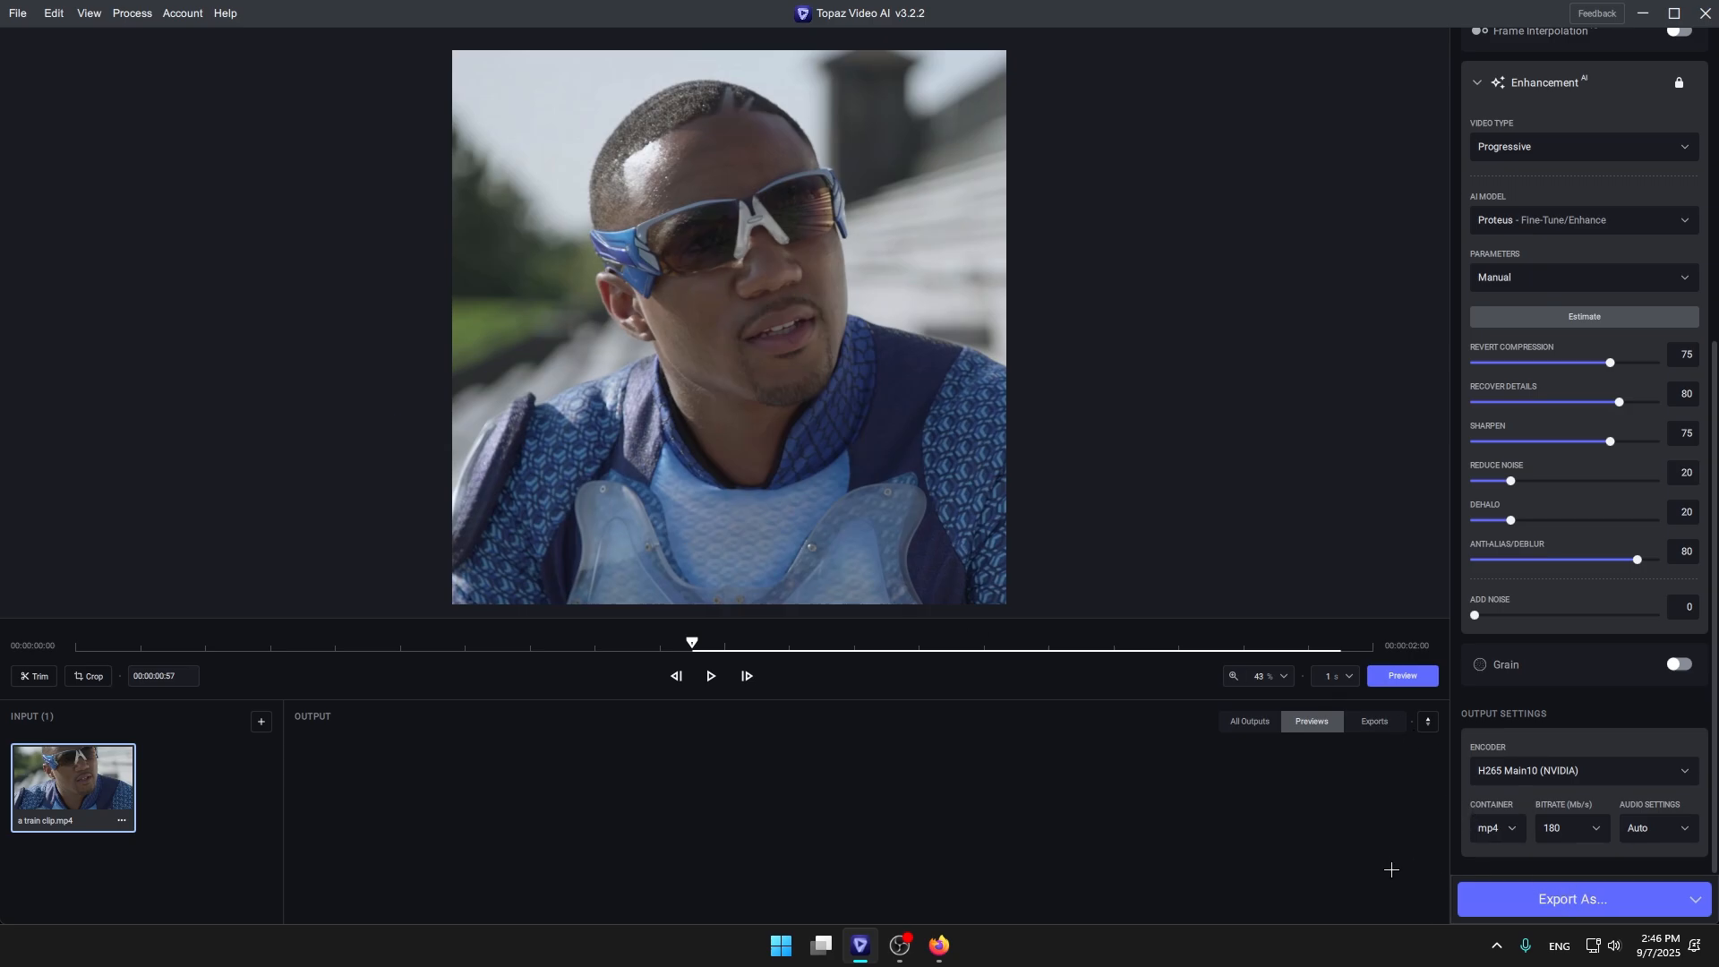
pyautogui.click(1569, 898)
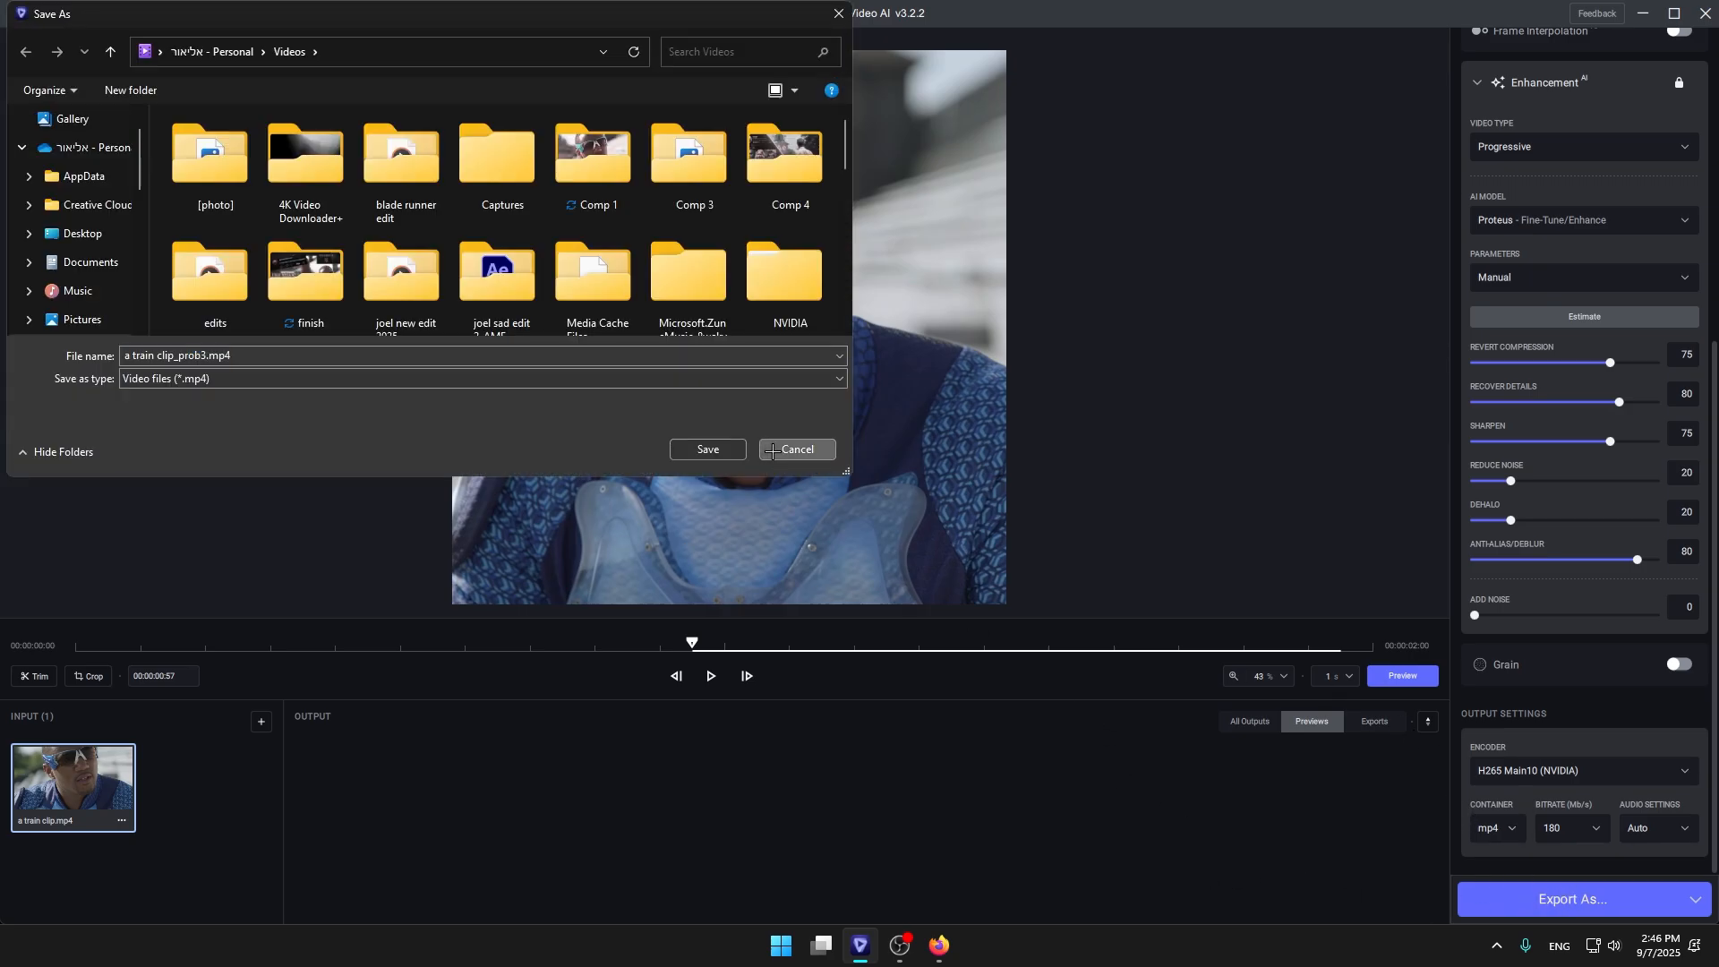
pyautogui.click(707, 449)
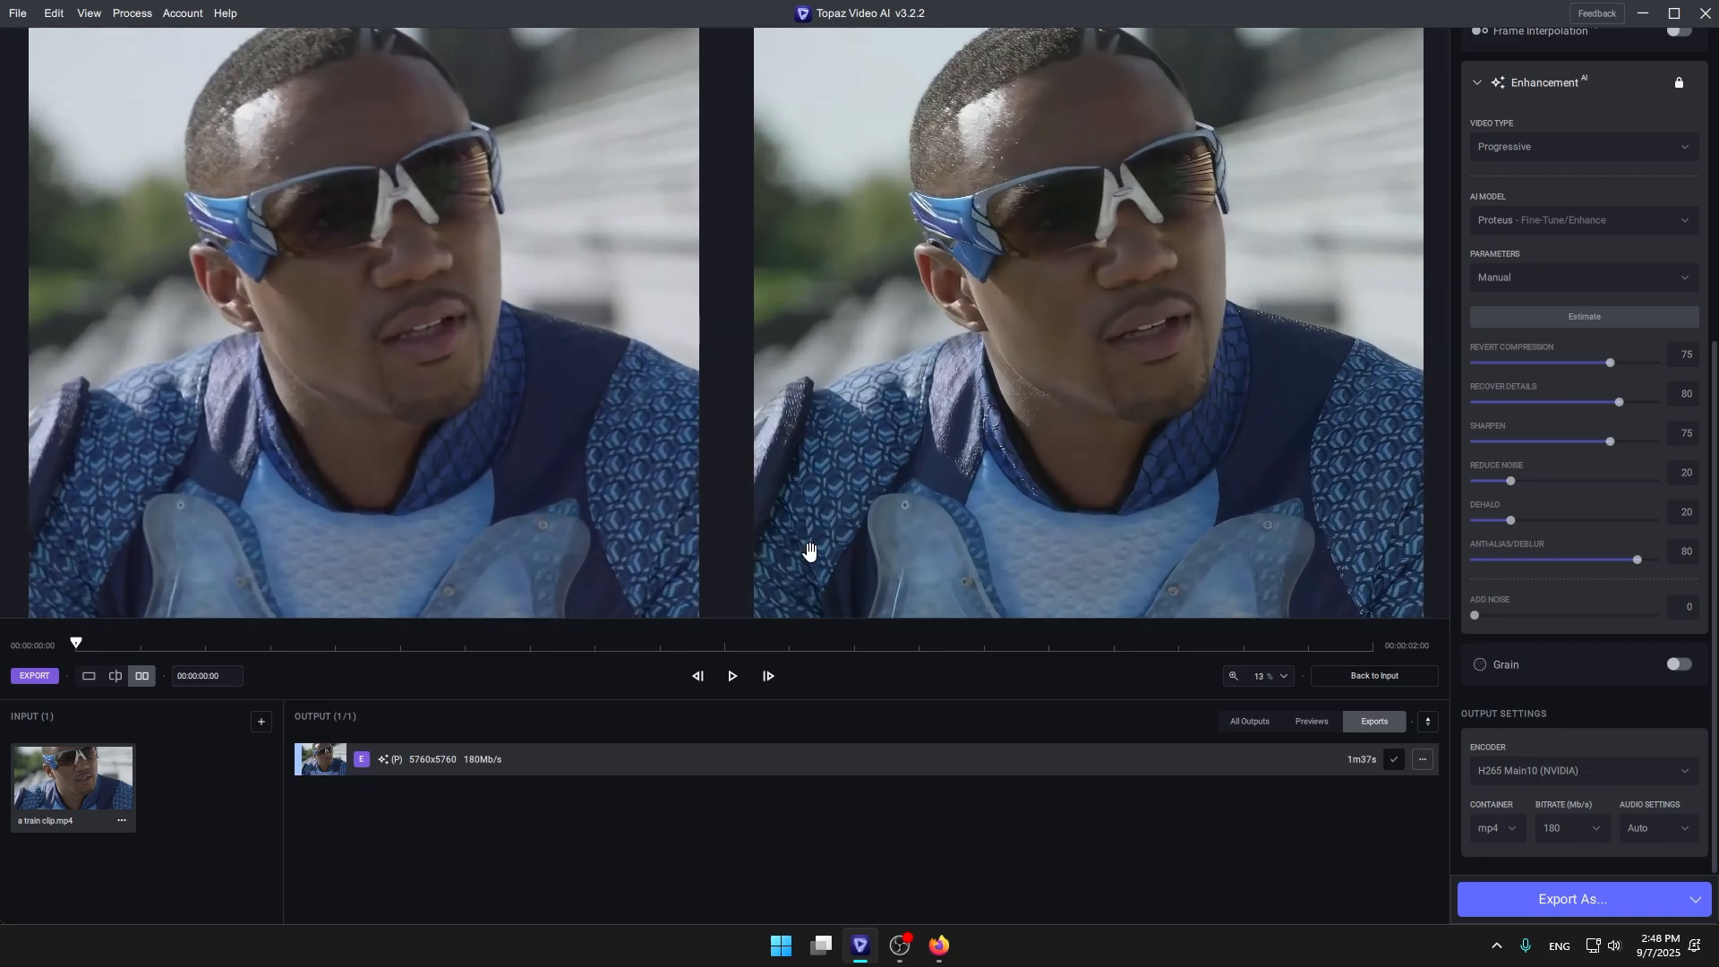
# Play then pause the side-by-side original-versus-enhanced comparison, and scroll to adjust zoom.
pyautogui.click(730, 675)
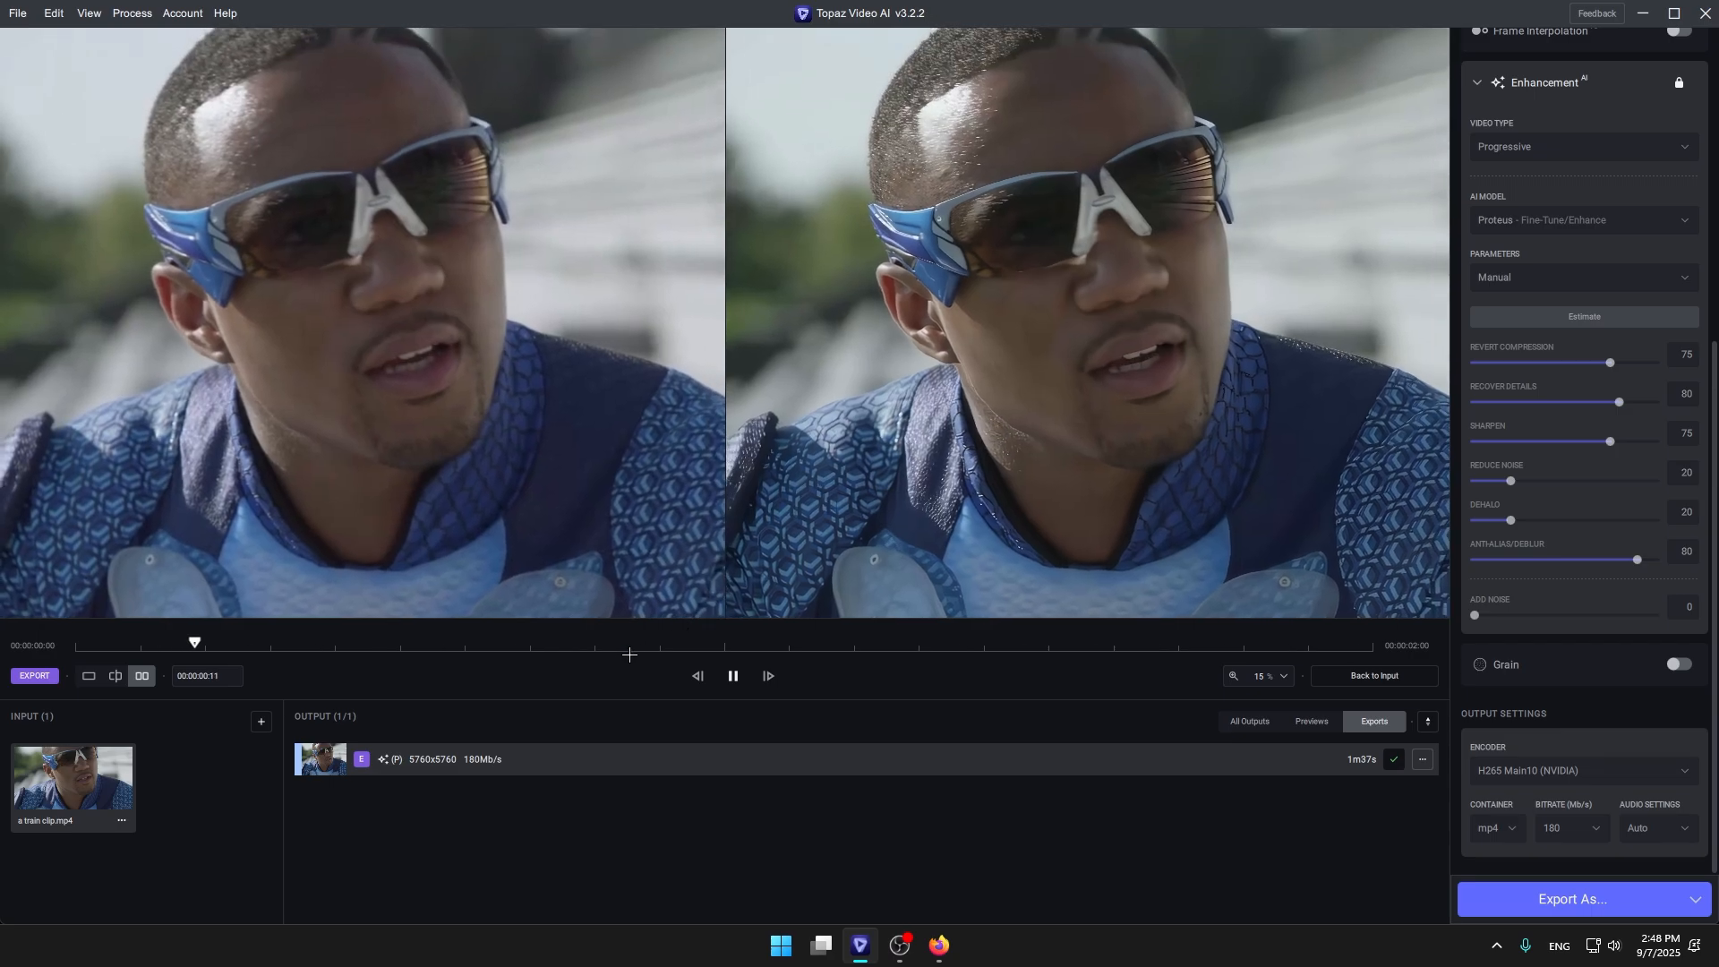
pyautogui.click(731, 675)
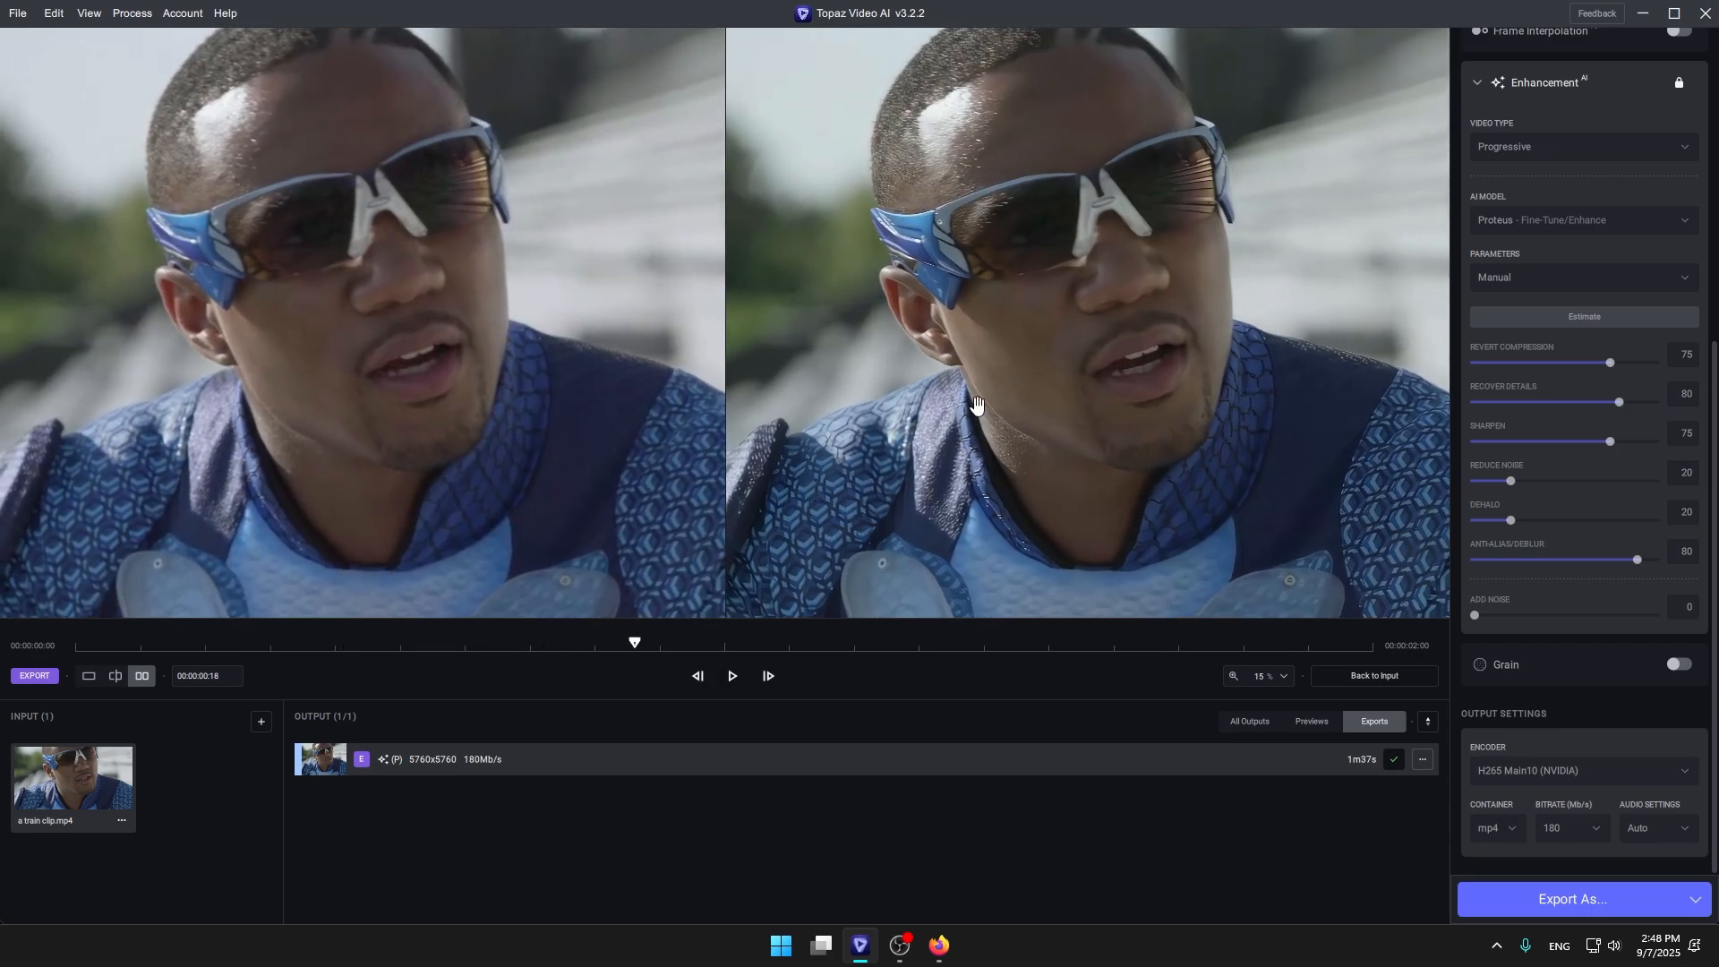
pyautogui.scroll(-3)
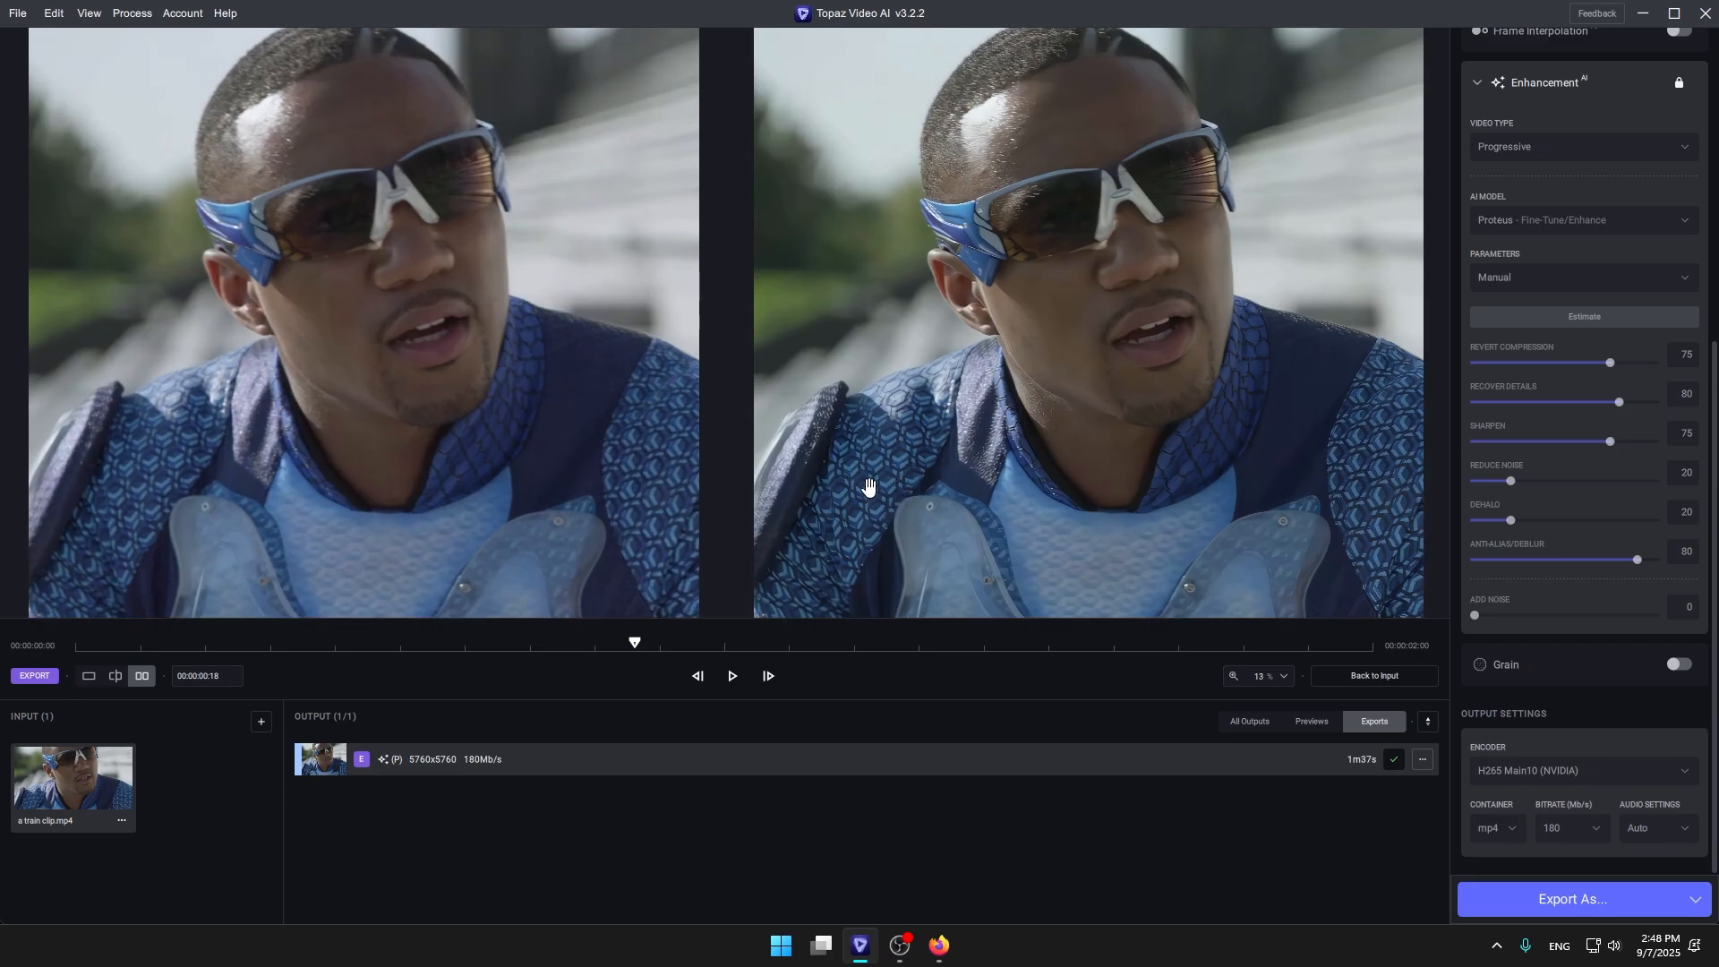